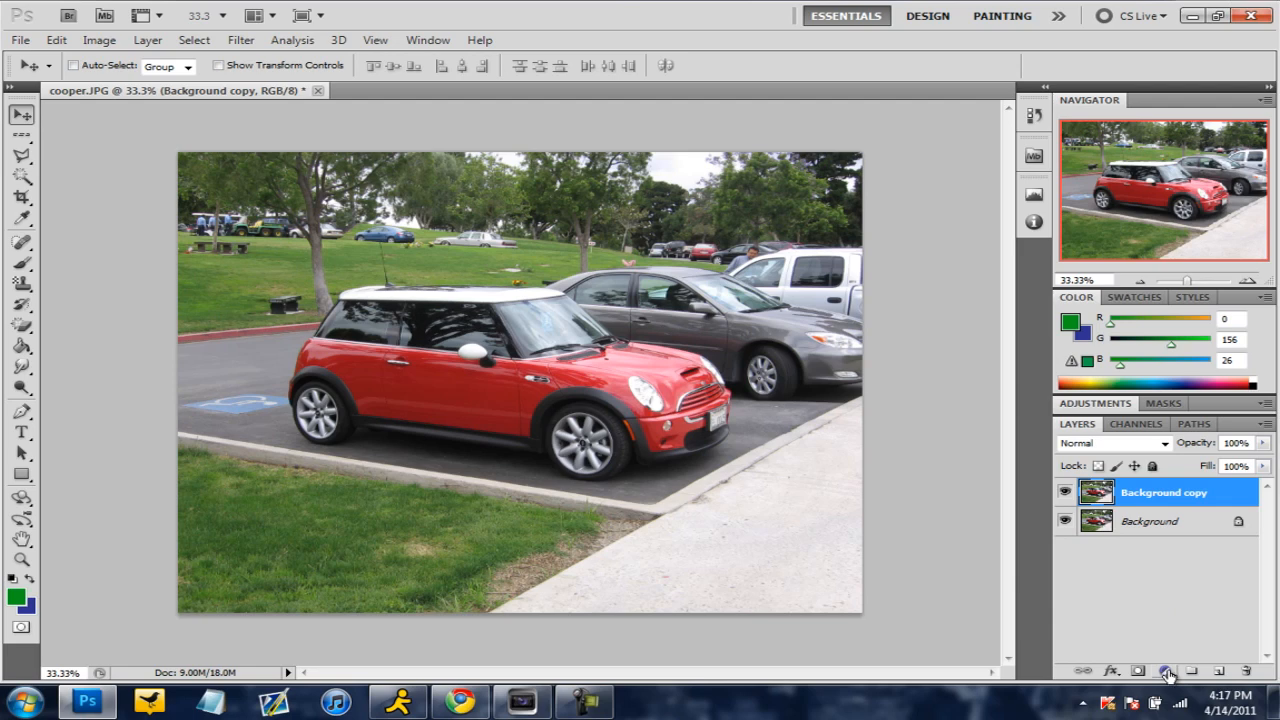
mouse_move(1164, 672)
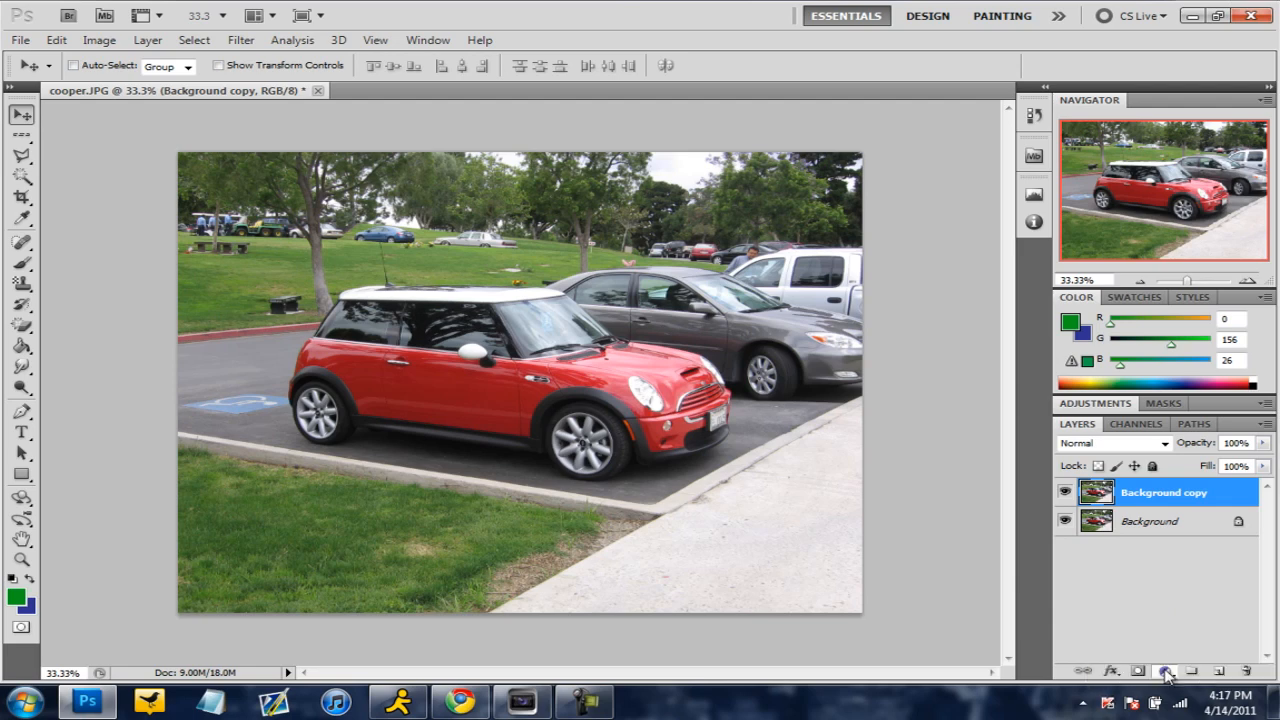
Step: Bring up the list of adjustment layer types above the Background copy layer
click(1164, 672)
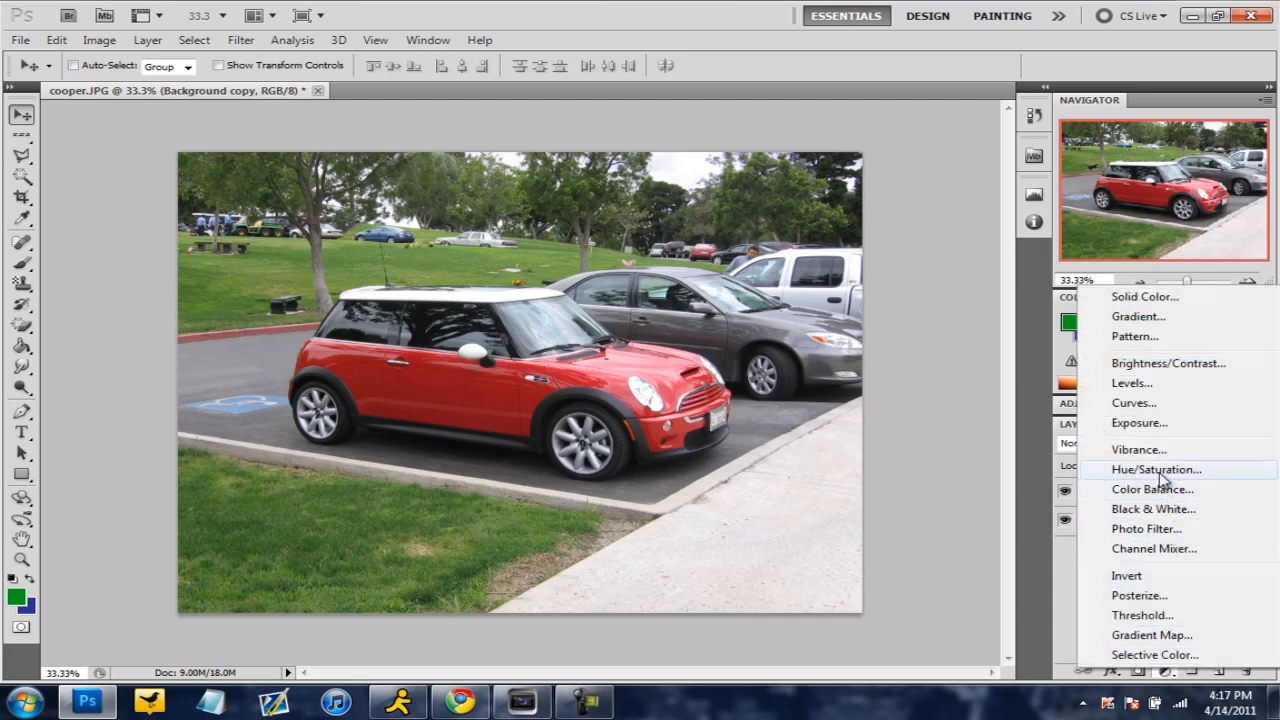
Step: Add a Hue/Saturation adjustment layer with hue +51 so the red Mini turns orange
click(1156, 468)
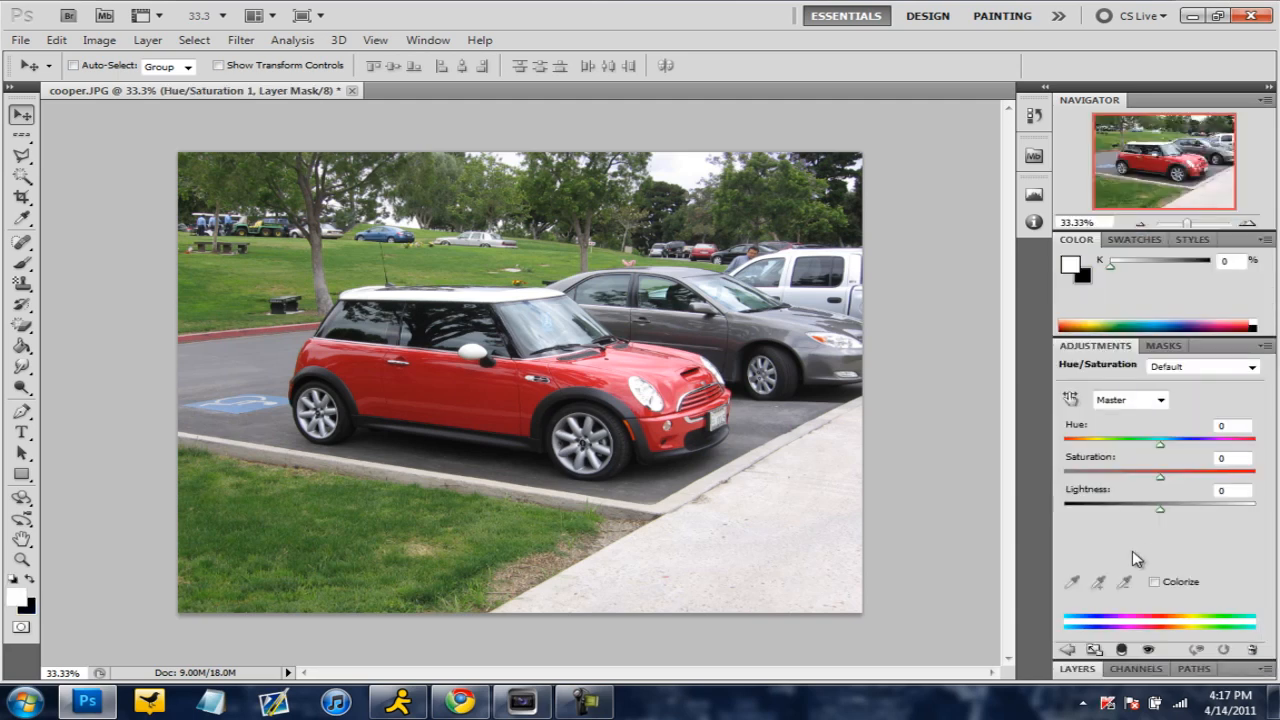
drag(1160, 444, 1152, 444)
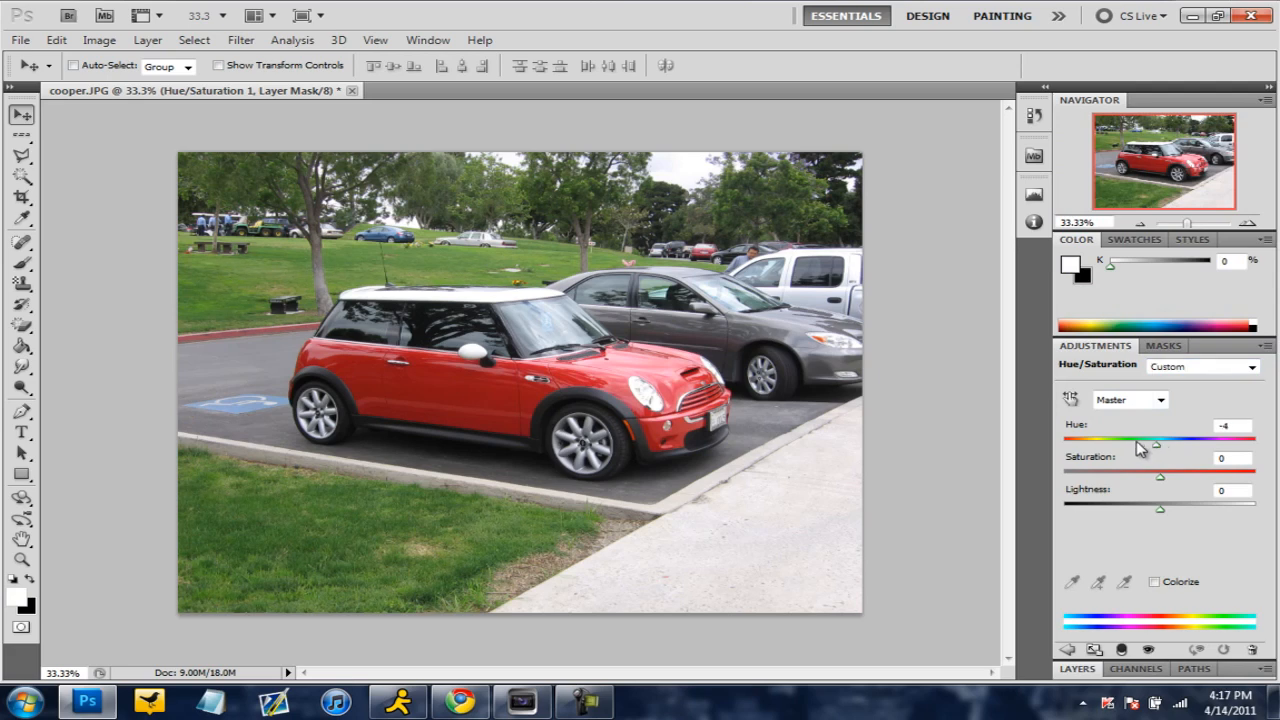
drag(1140, 448, 1198, 448)
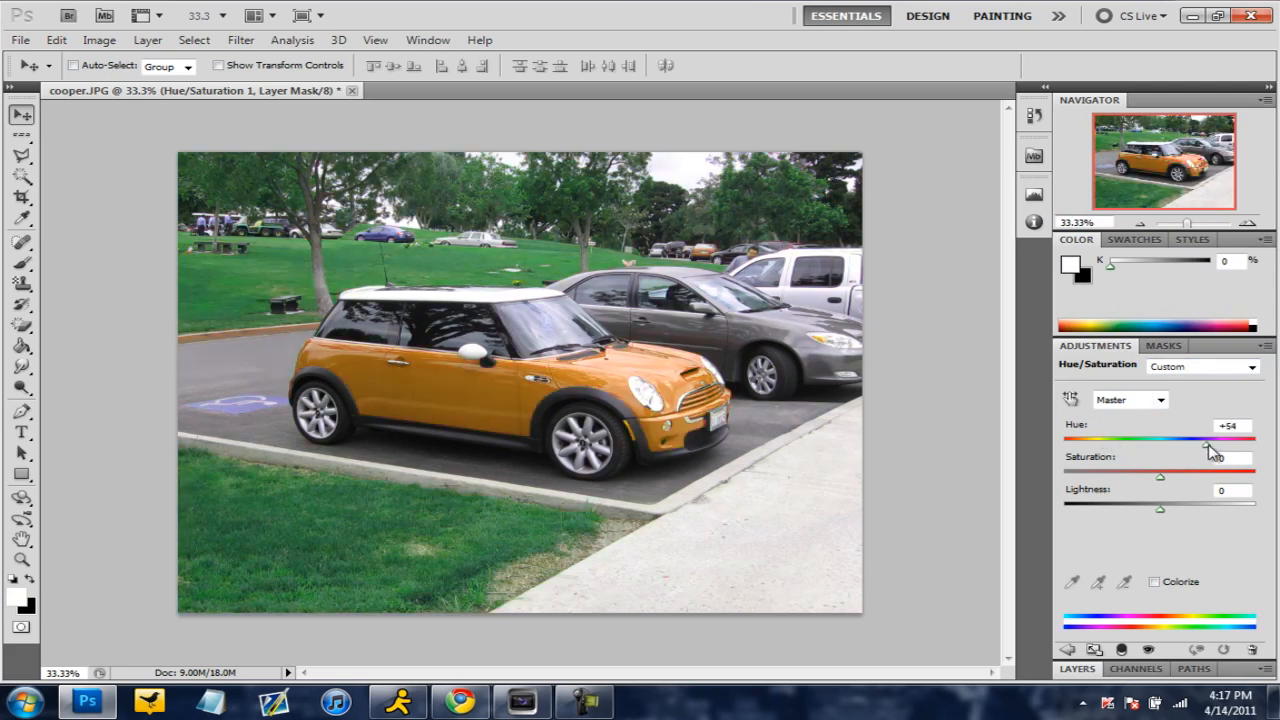
text(51)
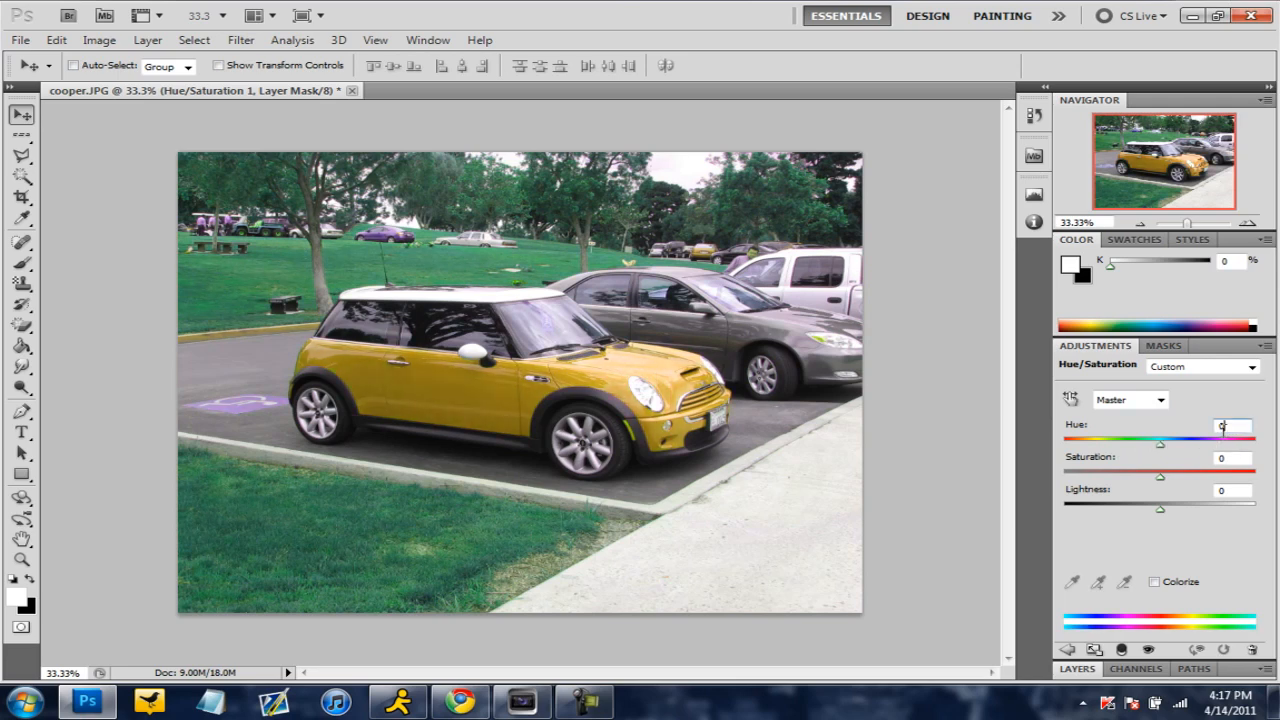
Step: Choose the colour range the Hue/Saturation adjustment affects
click(1130, 400)
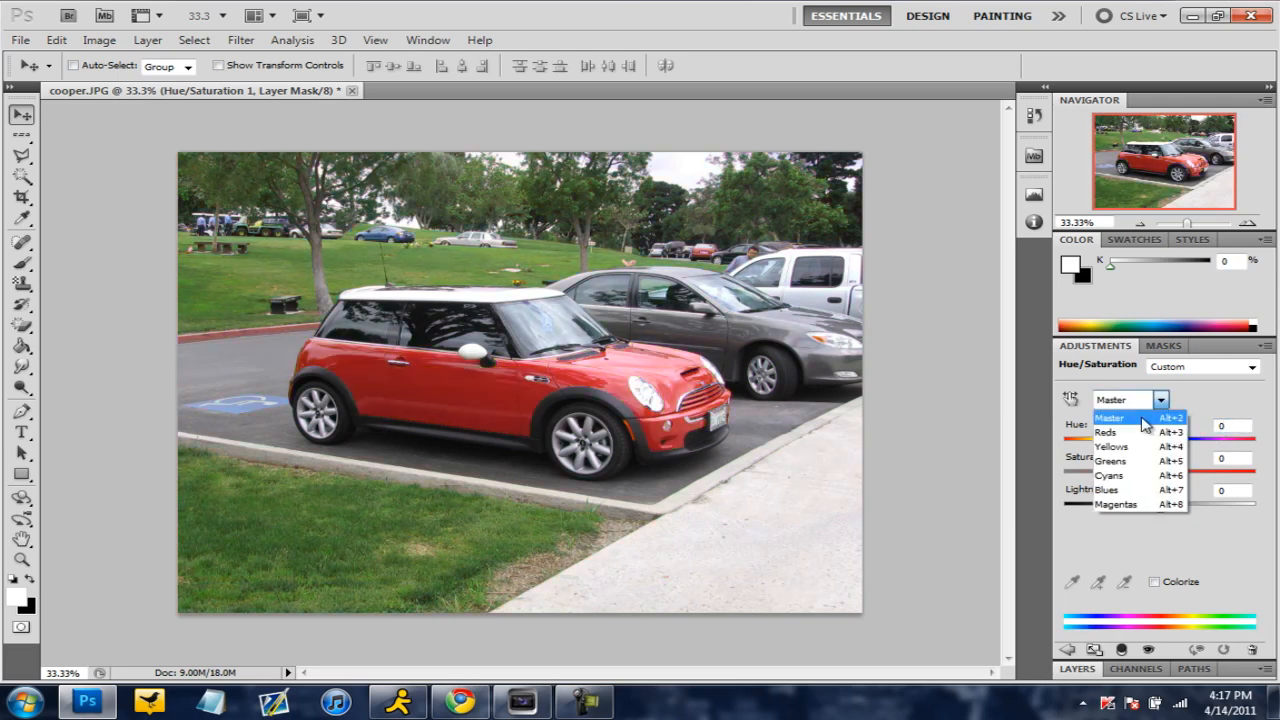
click(1104, 432)
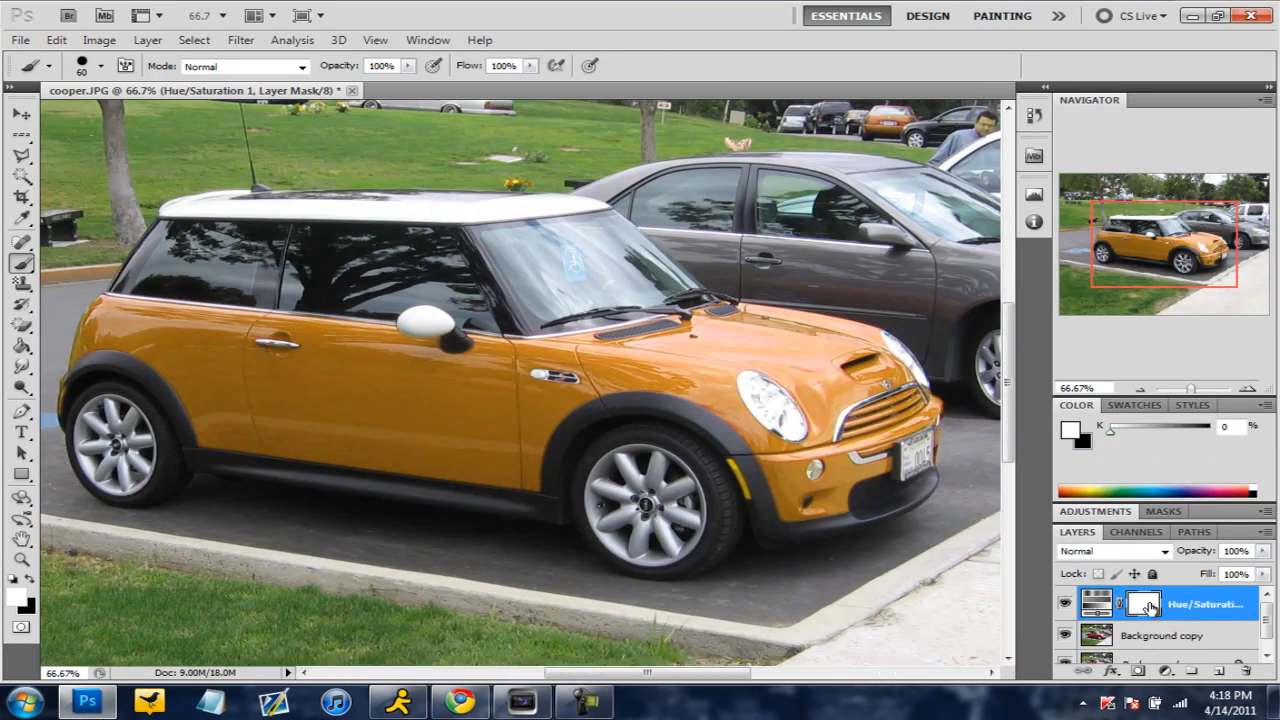
mouse_move(1144, 604)
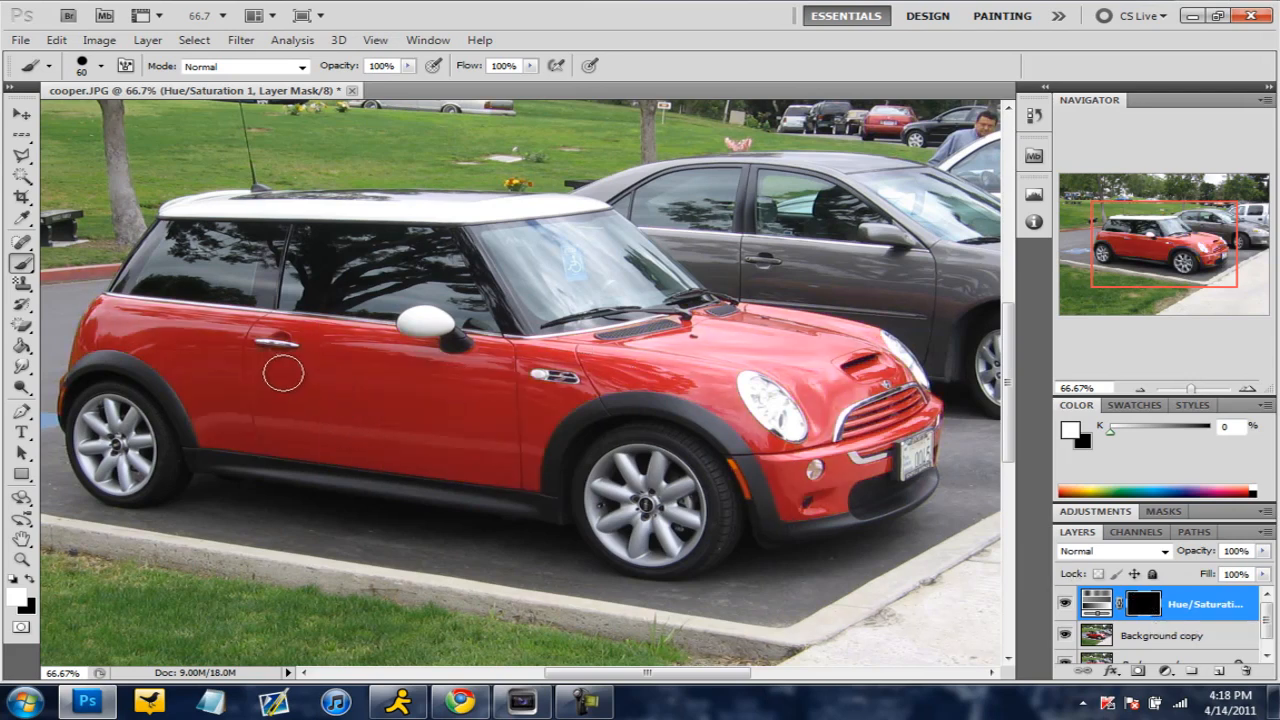
Step: Paint orange back over the car's rear panel and wheel arch through the inverted mask
drag(284, 376, 170, 360)
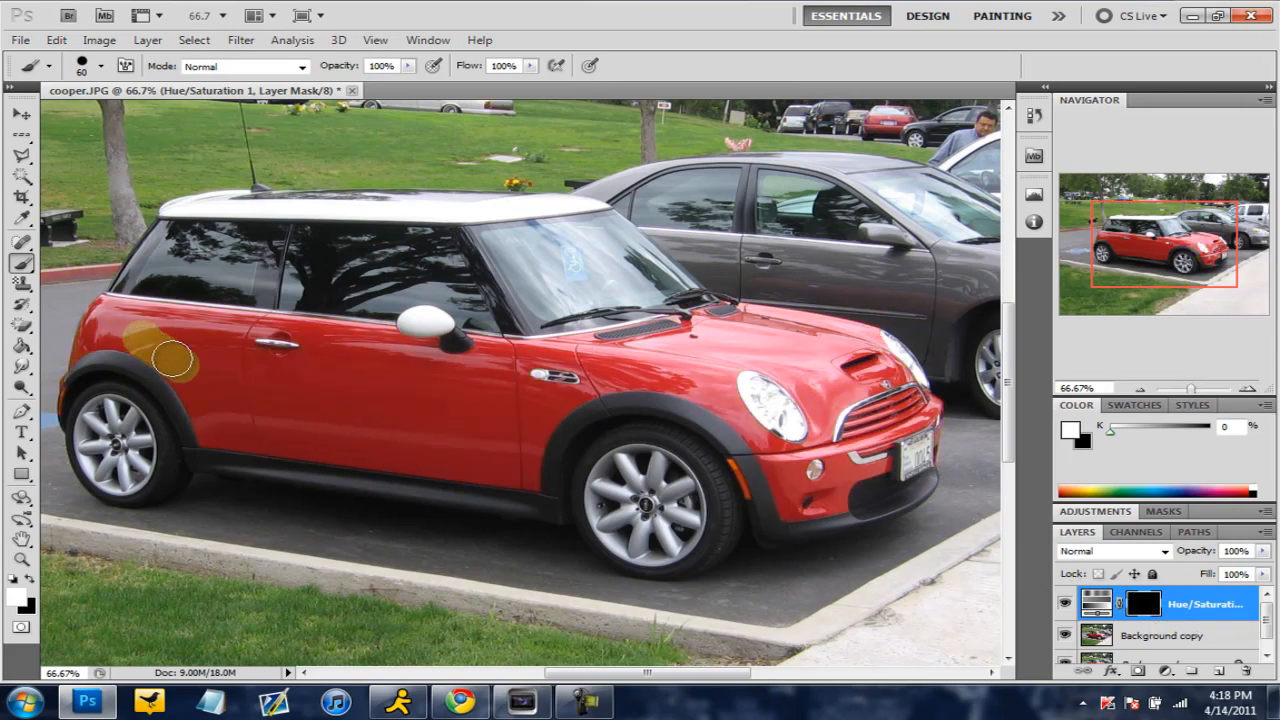
drag(170, 360, 252, 414)
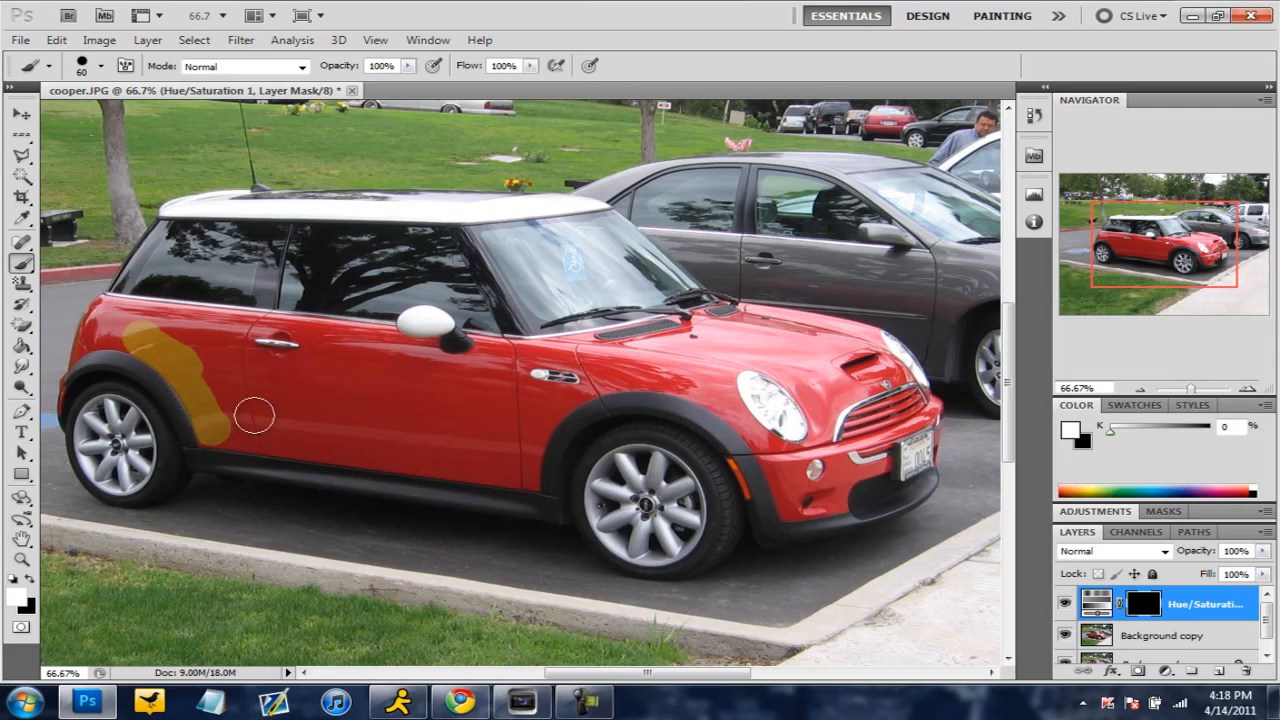
drag(256, 414, 230, 330)
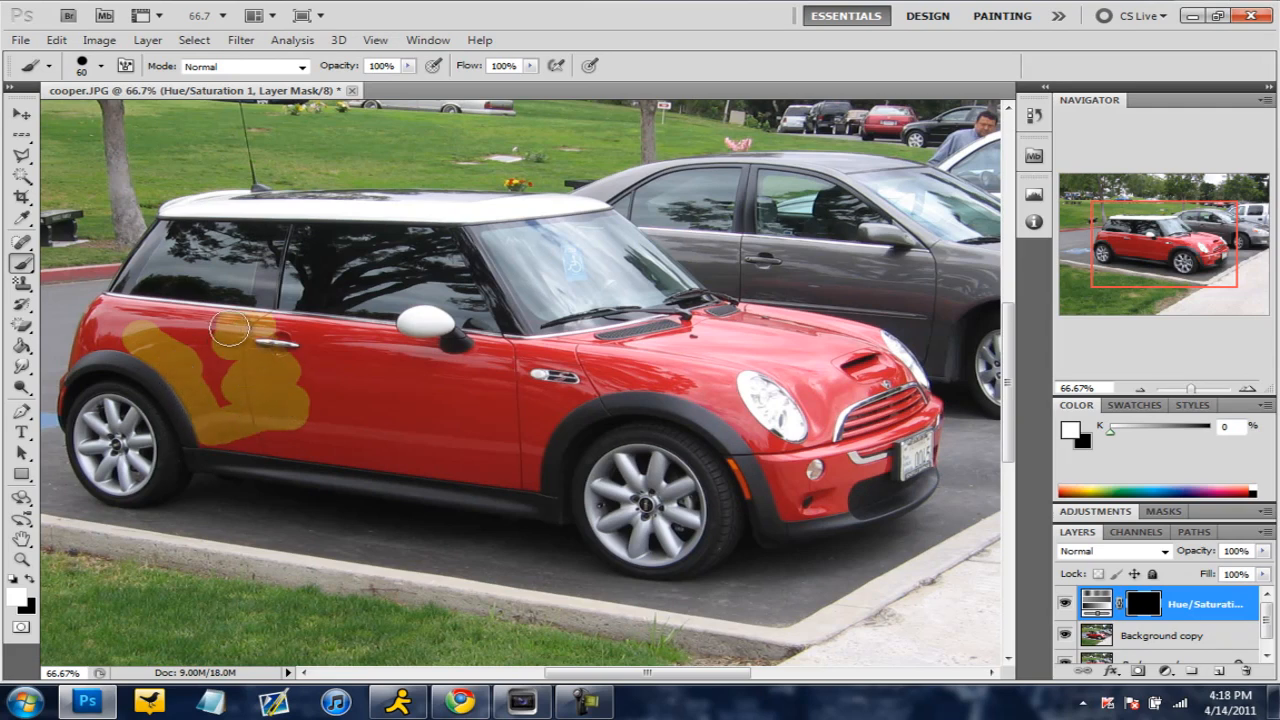
drag(228, 330, 258, 384)
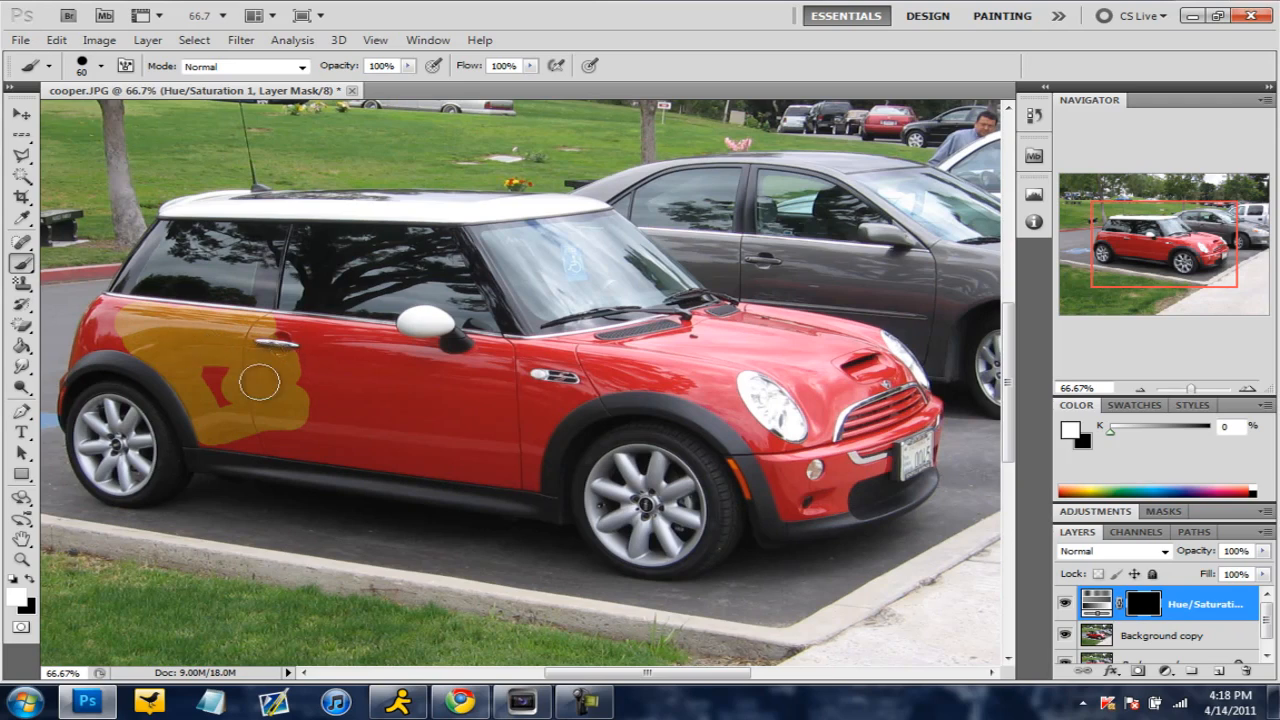
drag(260, 384, 430, 358)
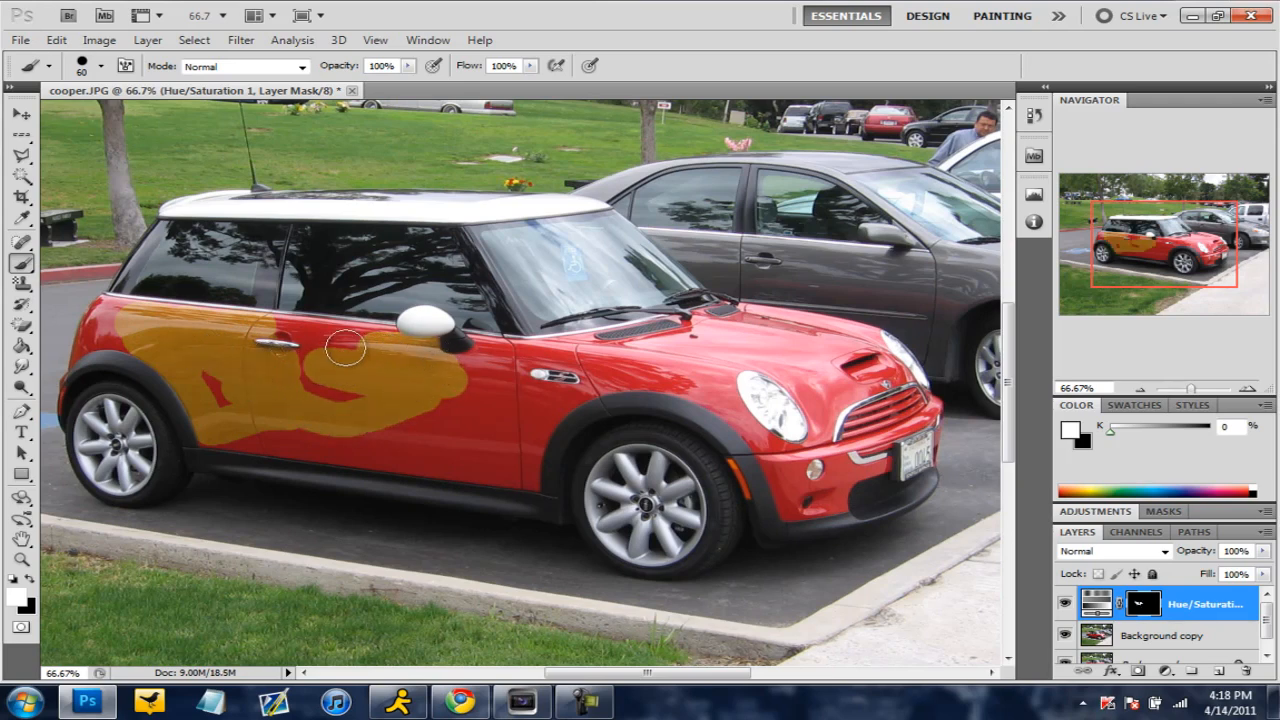
Step: Paint an orange flame streak along the door toward the front fender
drag(344, 348, 616, 364)
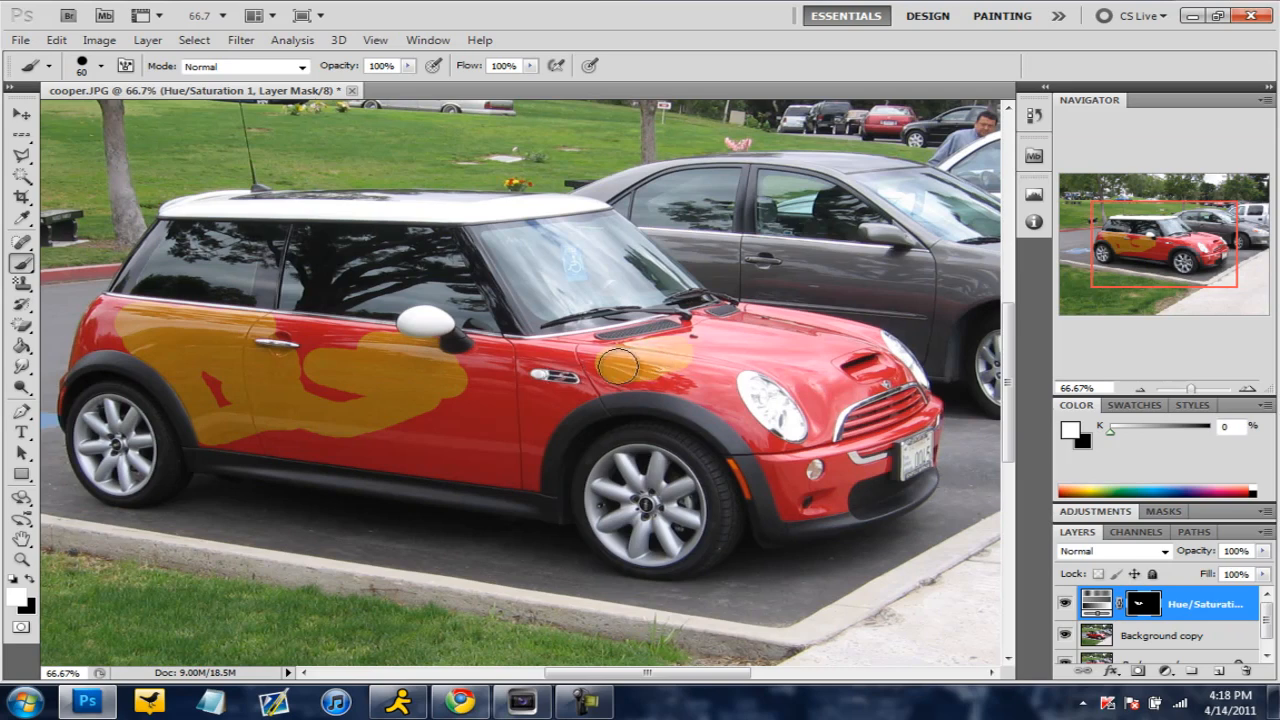
drag(616, 364, 464, 368)
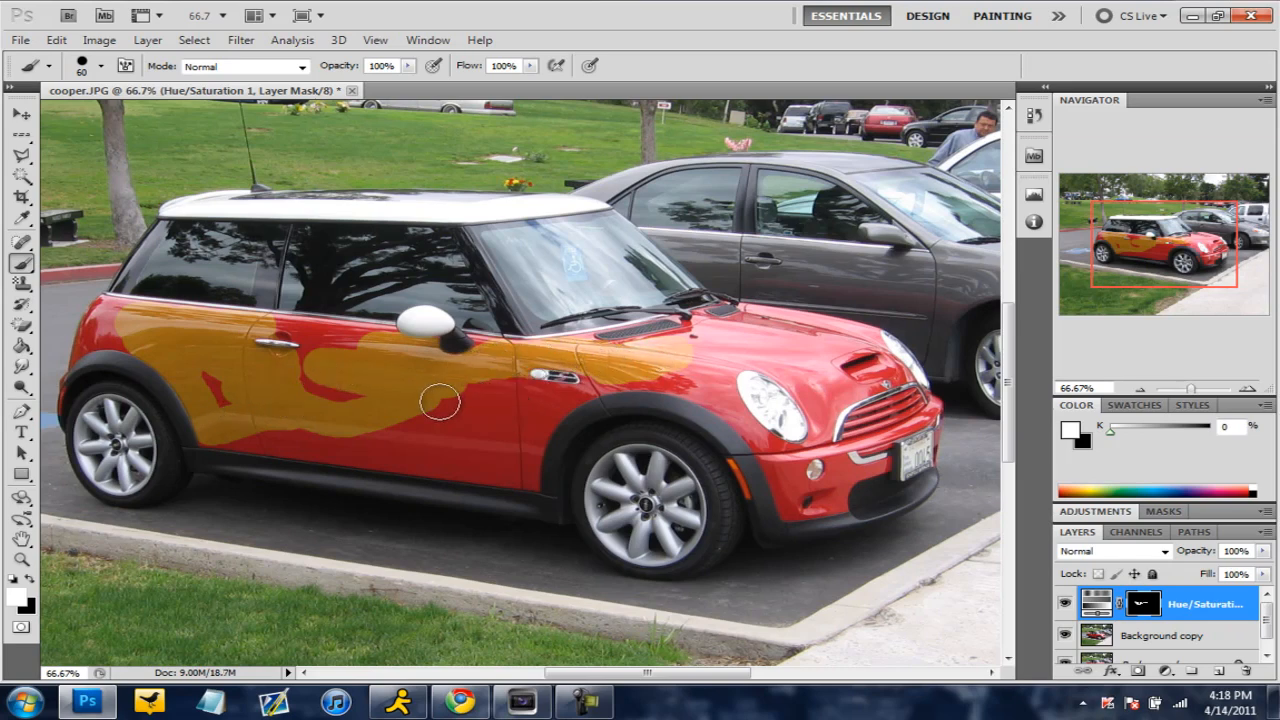
mouse_move(380, 390)
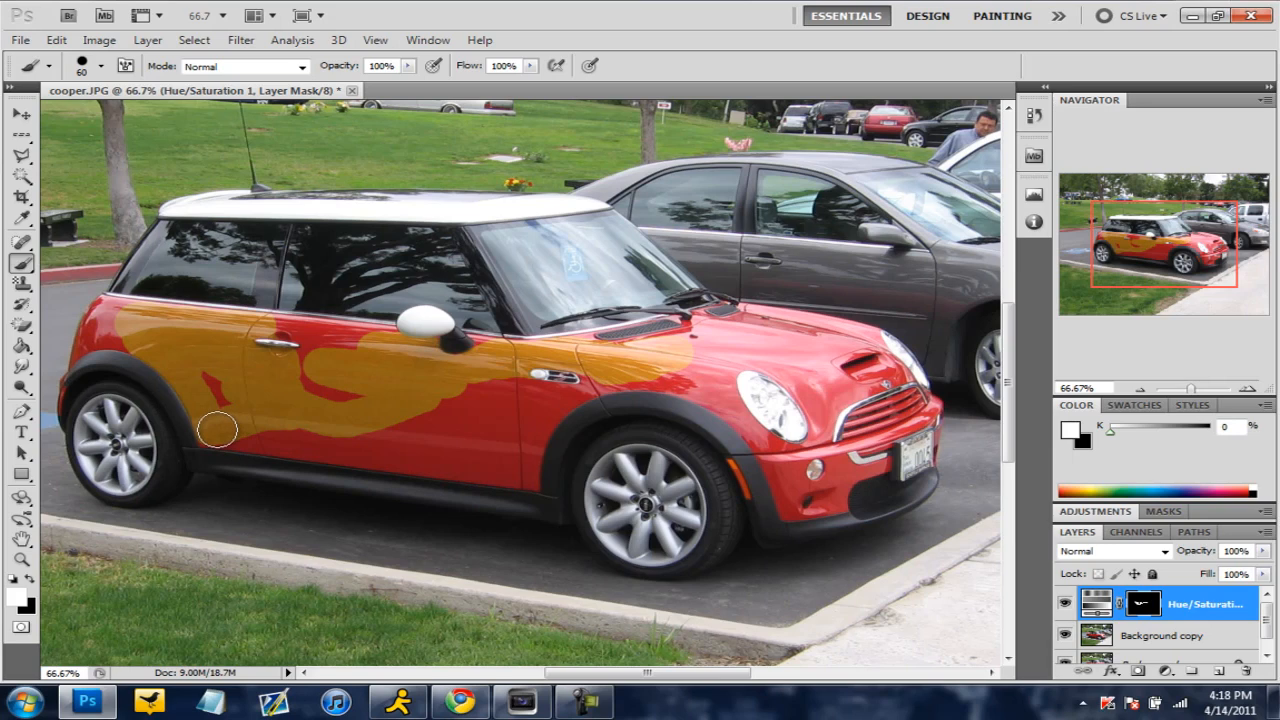
mouse_move(324, 448)
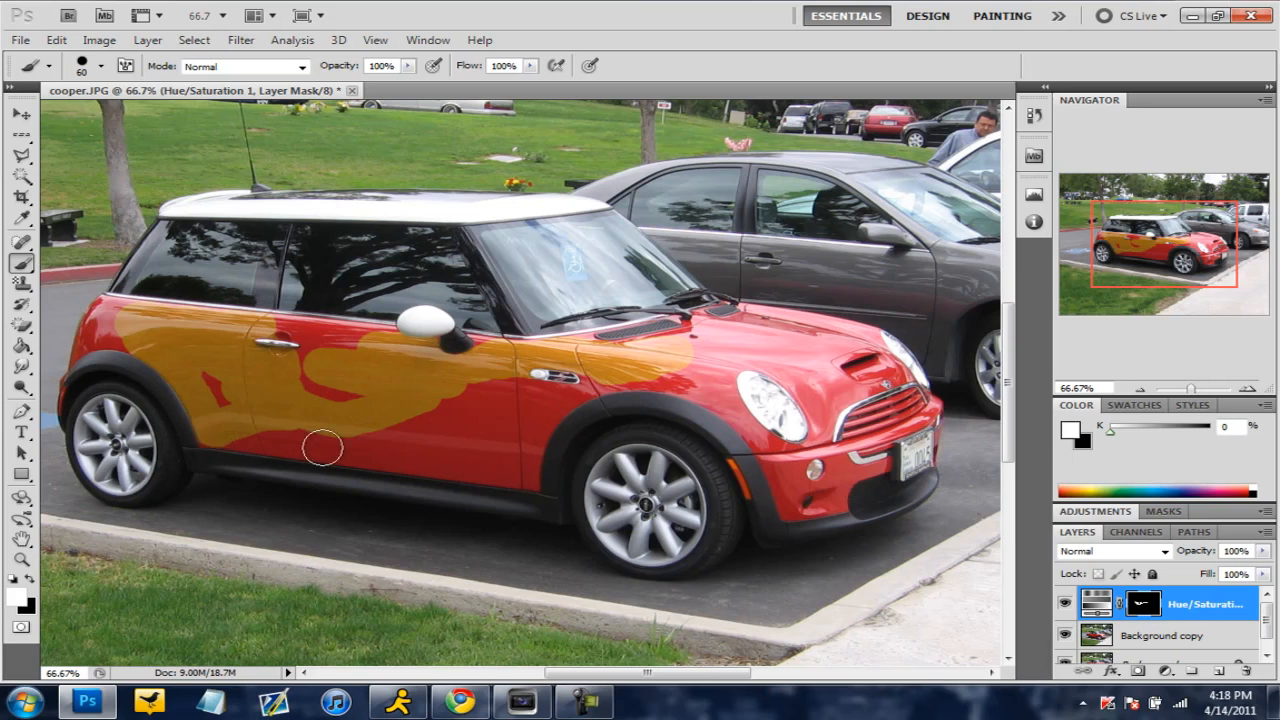
mouse_move(516, 464)
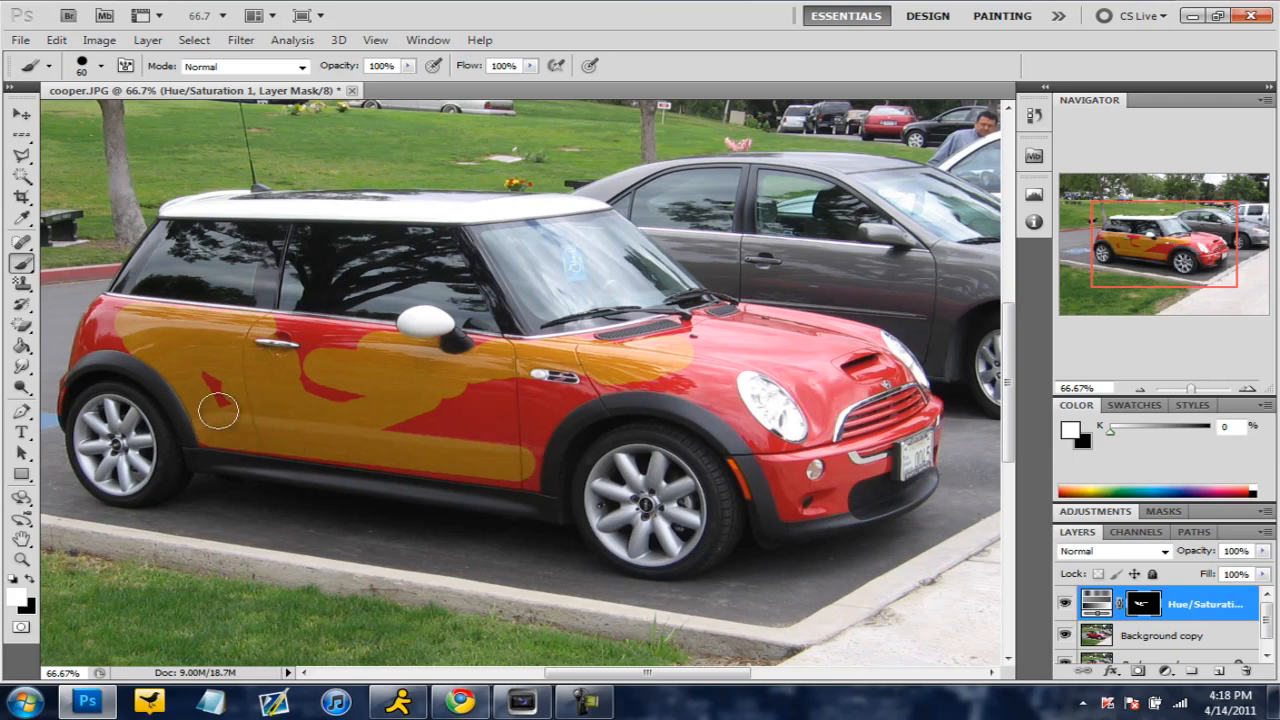
Step: Paint orange over the remaining red on the lower side and door with a resized brush
drag(218, 410, 524, 438)
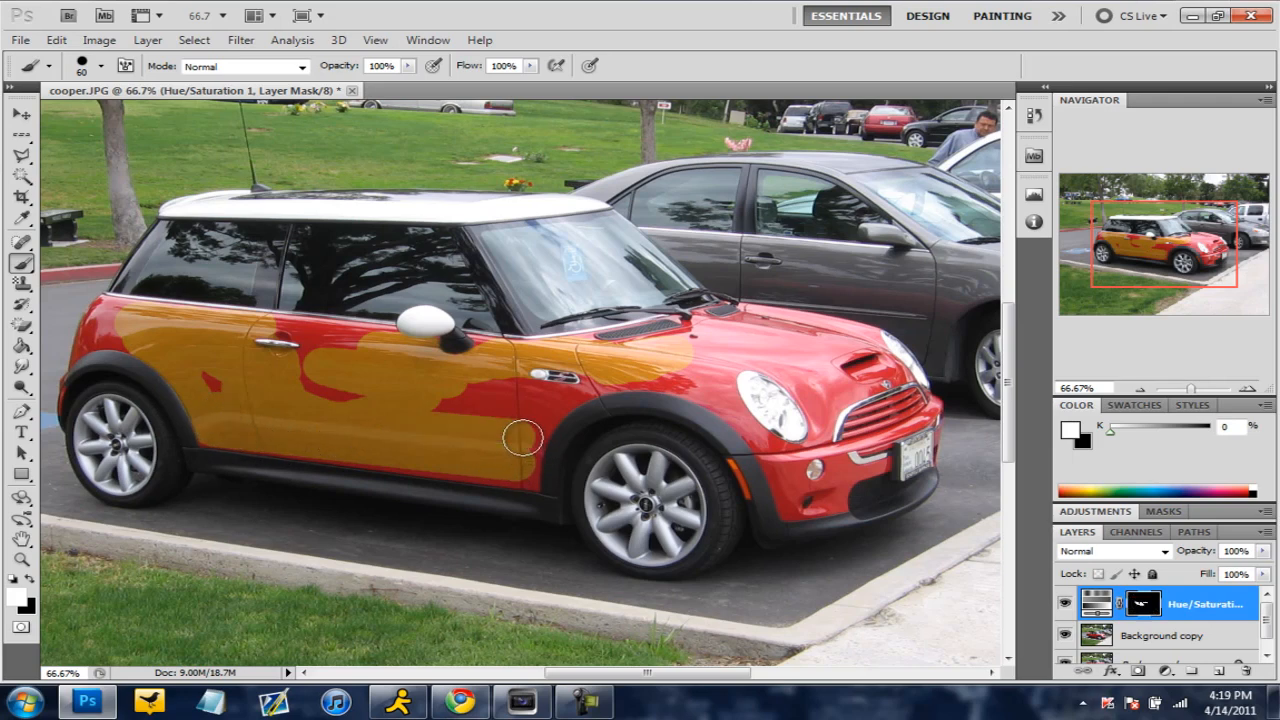
mouse_move(432, 418)
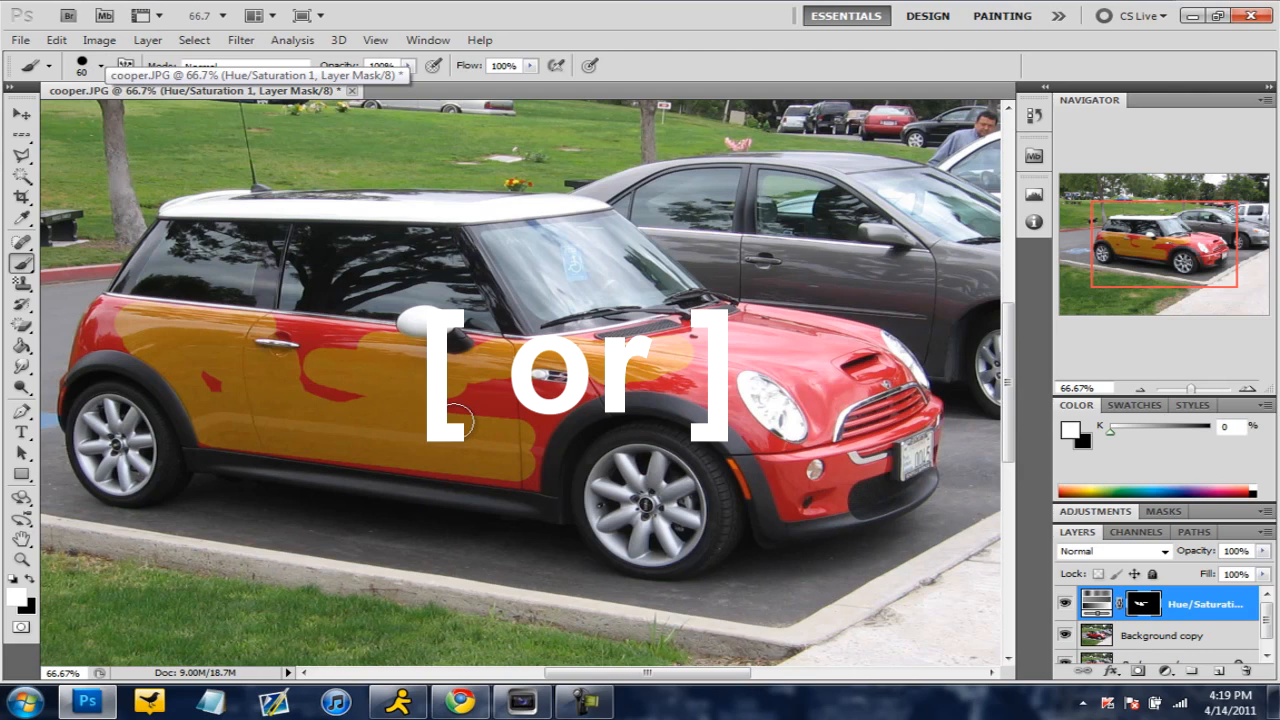
key([)
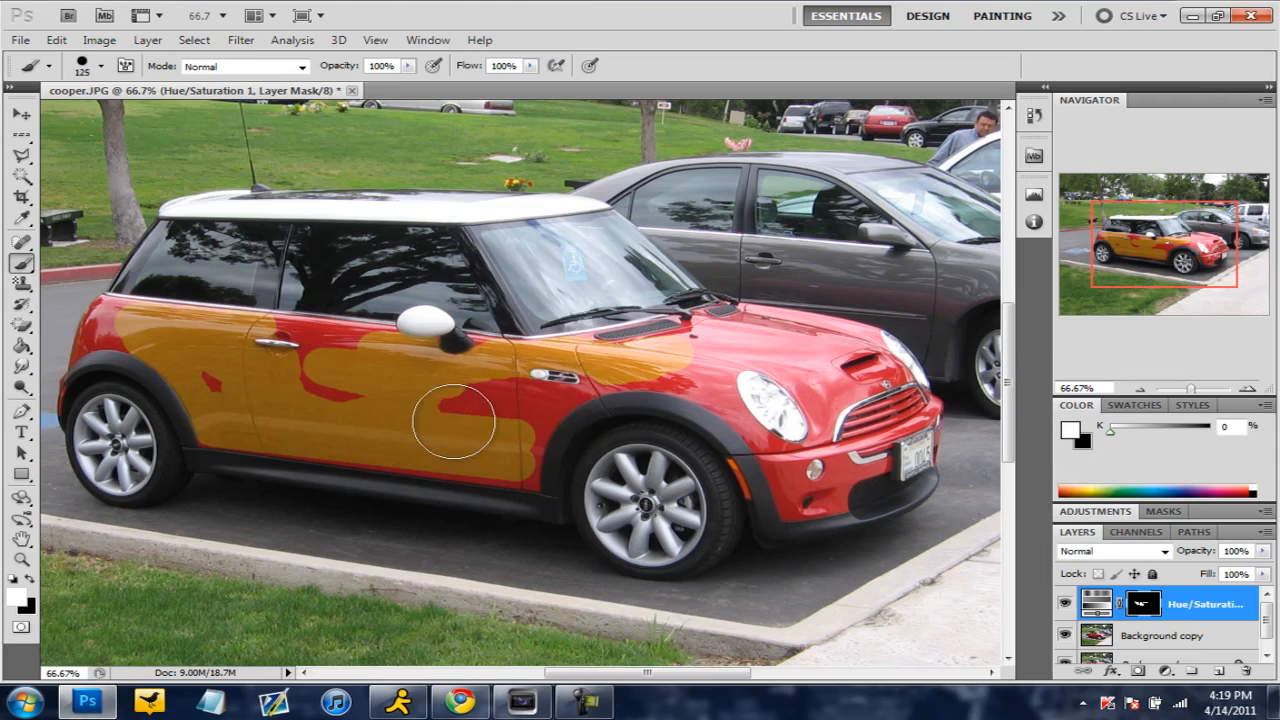
drag(456, 420, 376, 390)
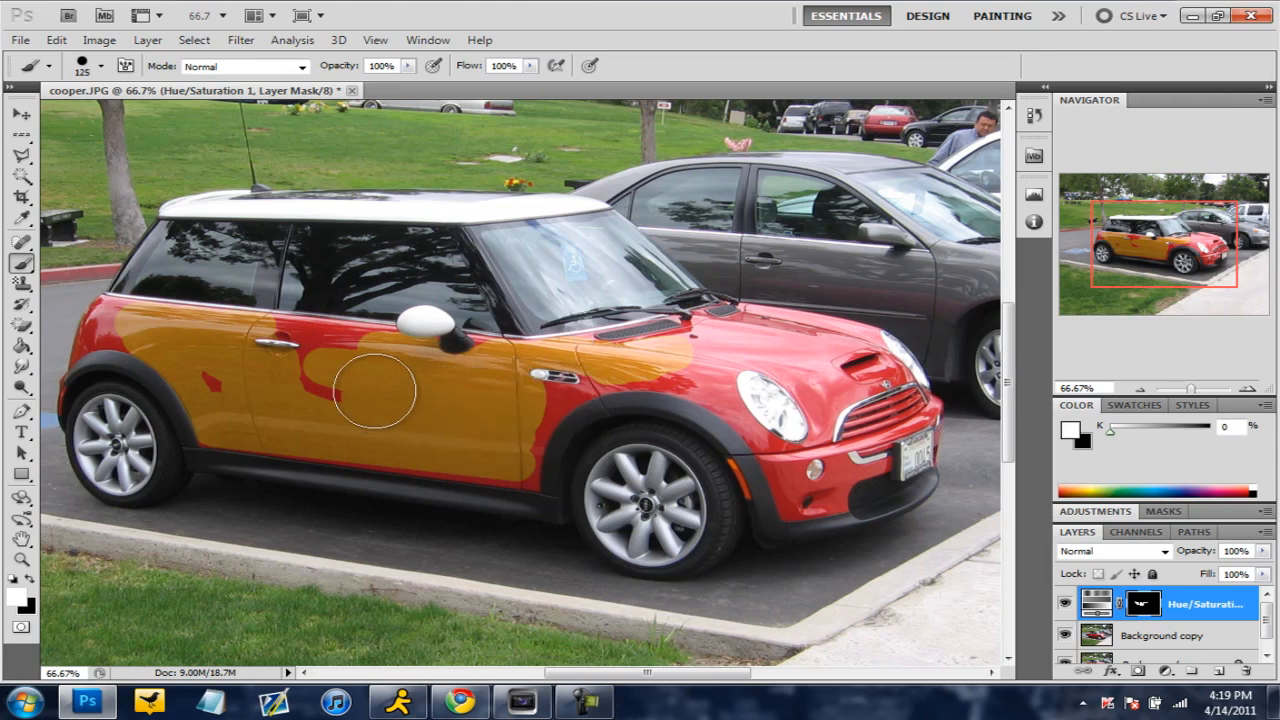
drag(376, 390, 284, 356)
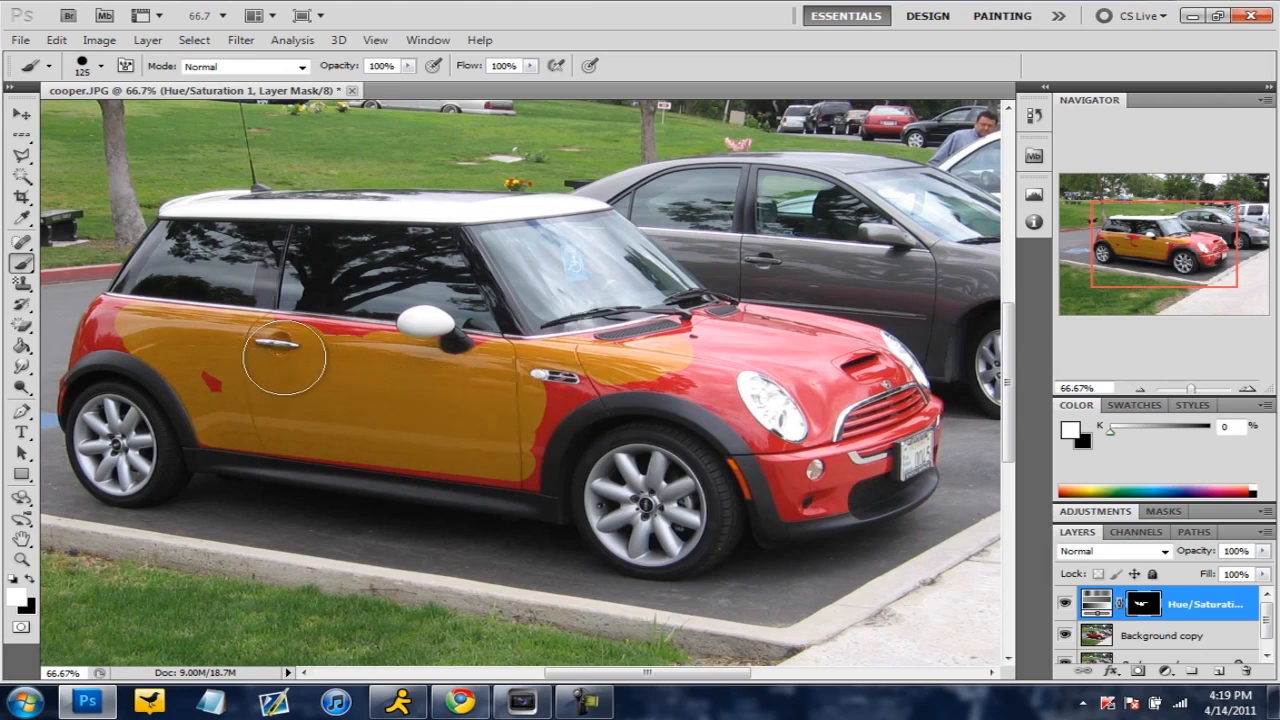
drag(284, 356, 330, 432)
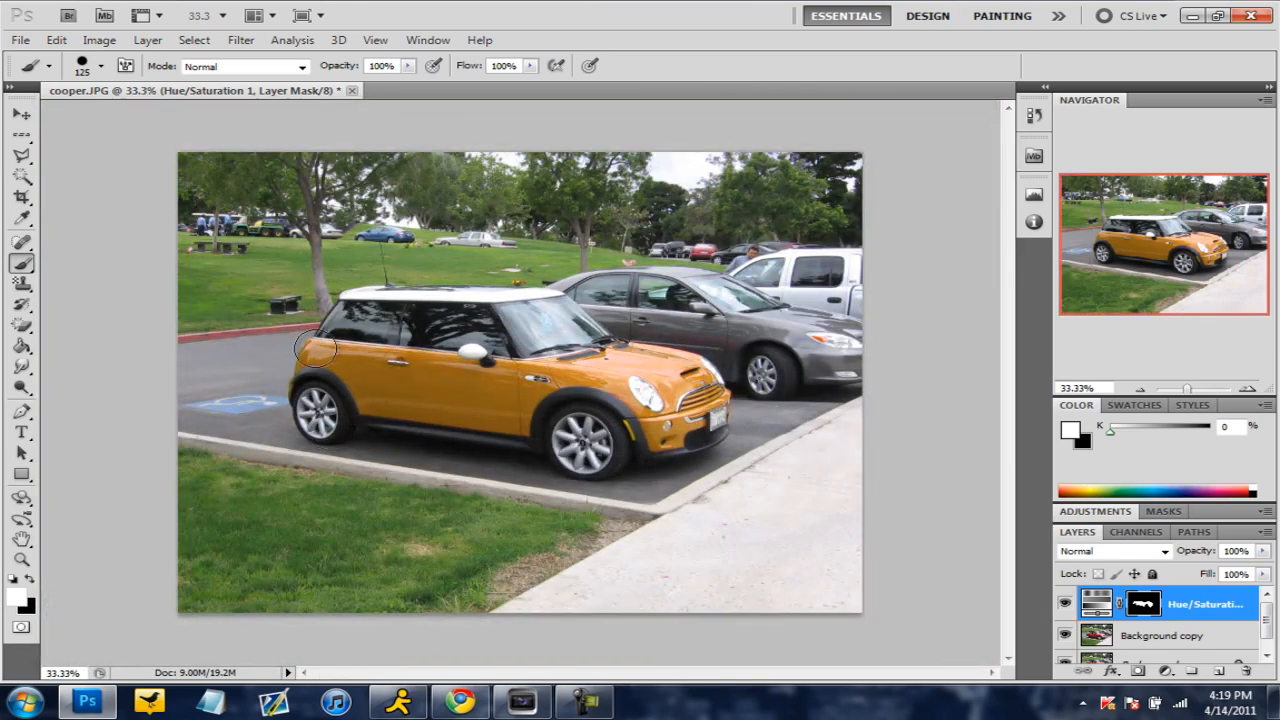
mouse_move(220, 336)
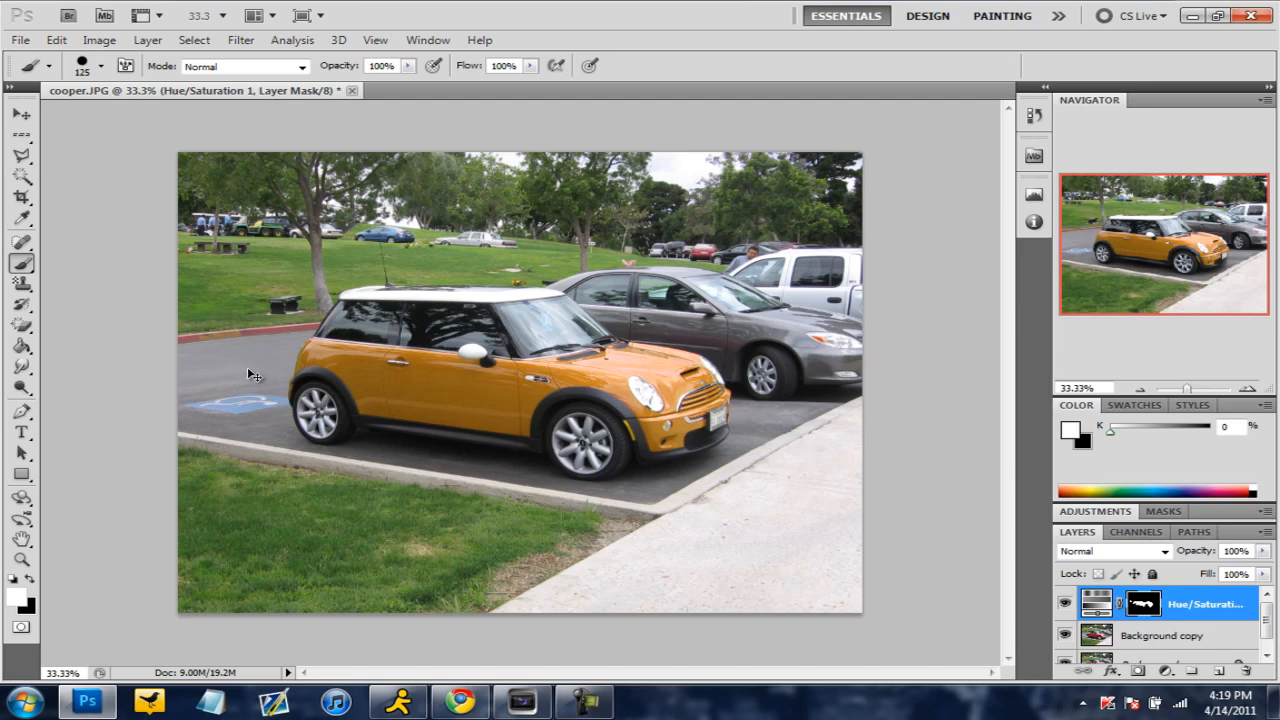
mouse_move(500, 412)
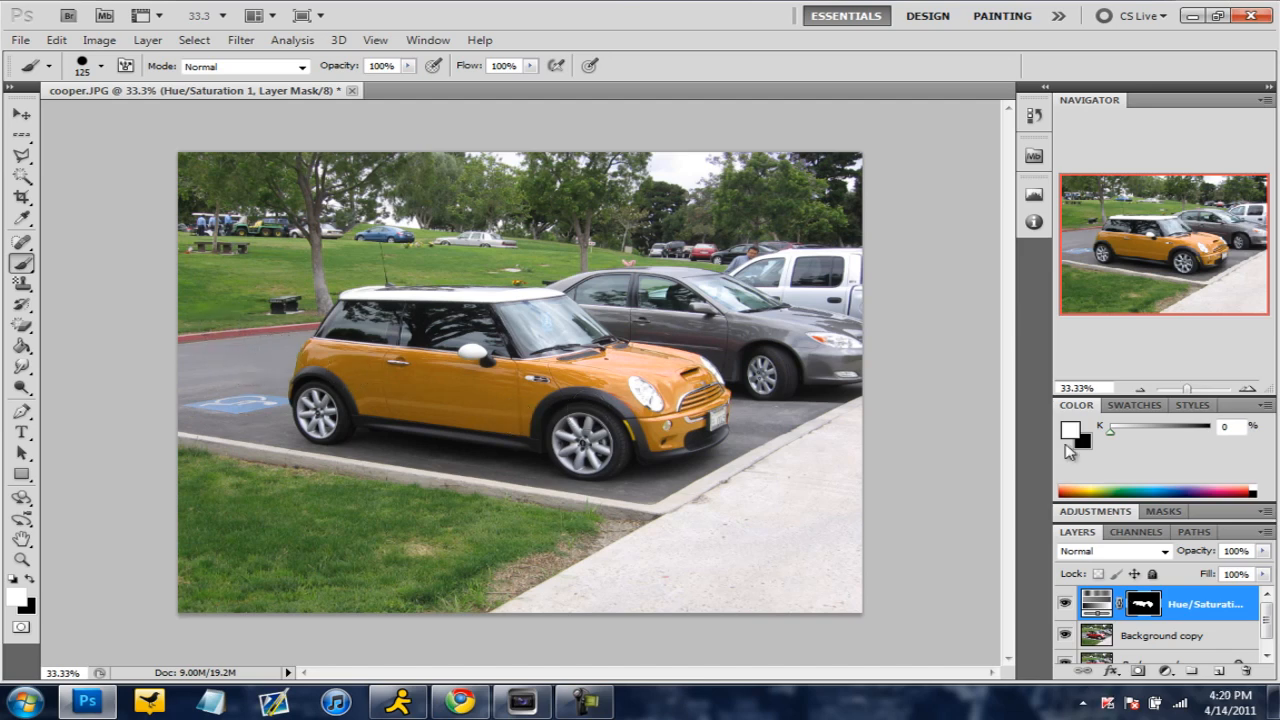
Step: Reopen the Hue/Saturation settings and set Reds to hue -103, saturation -50 for a muted pink body
click(1136, 532)
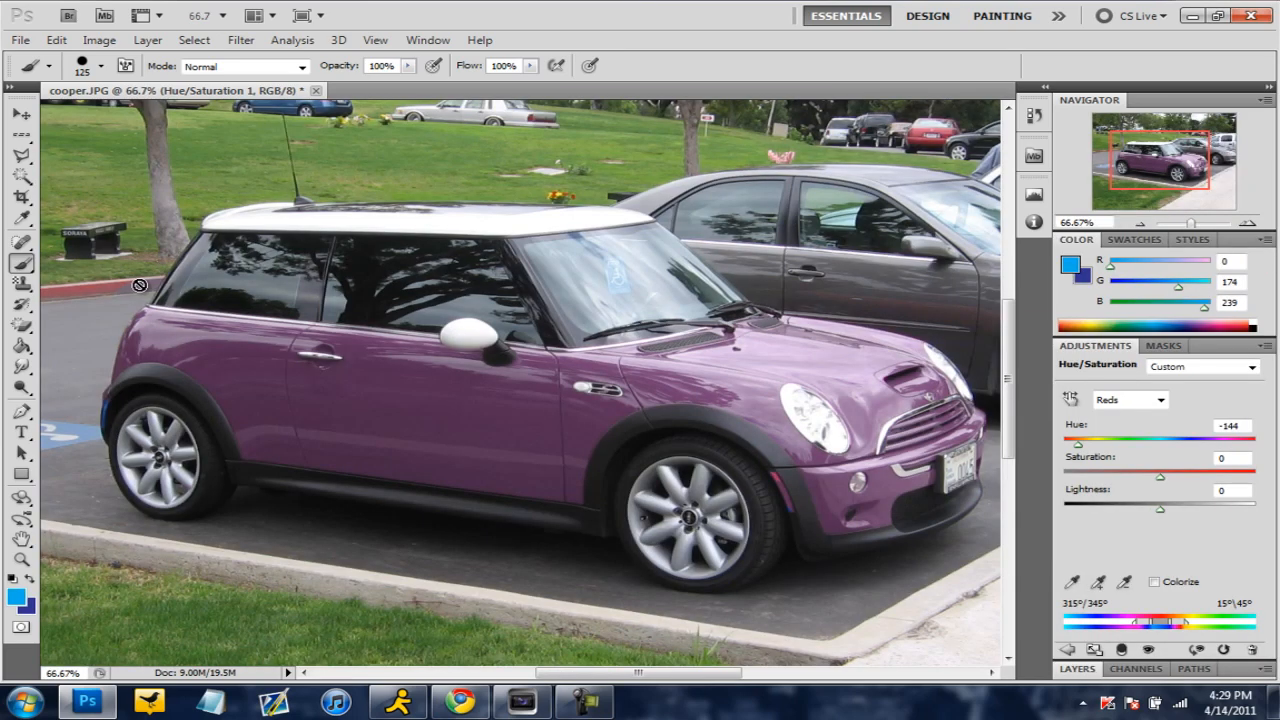
mouse_move(1072, 448)
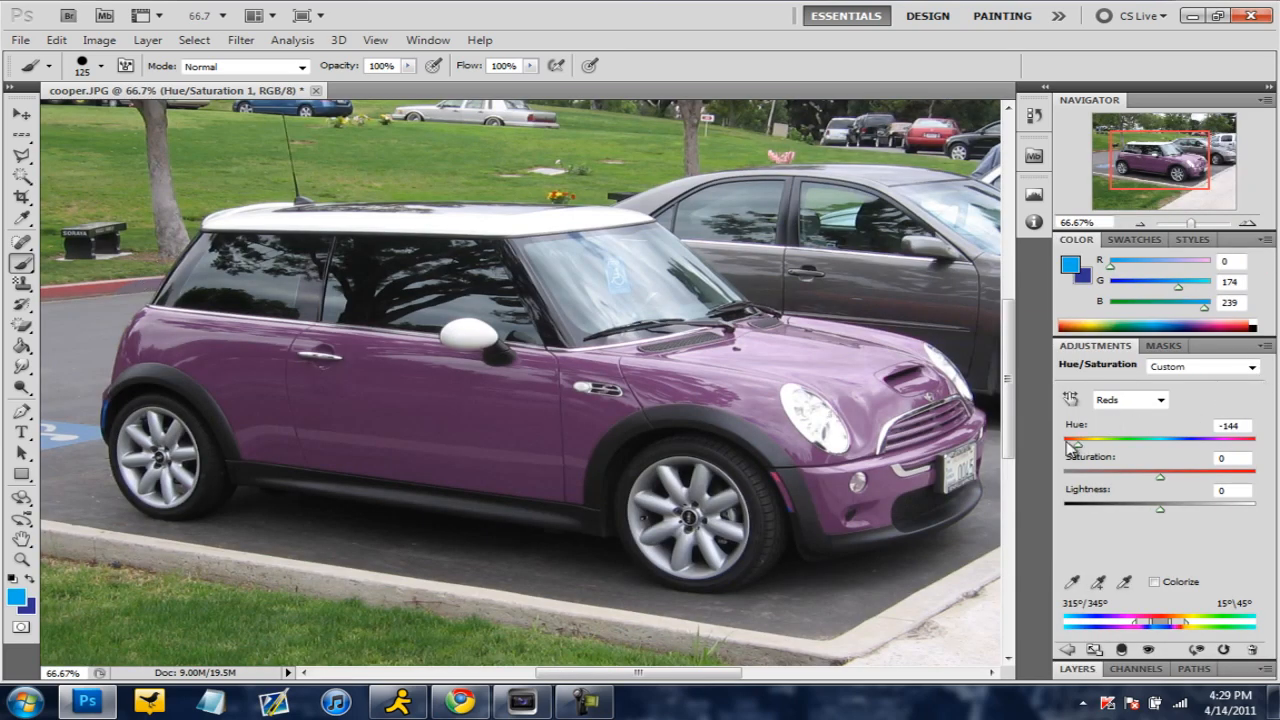
drag(1076, 440, 1068, 440)
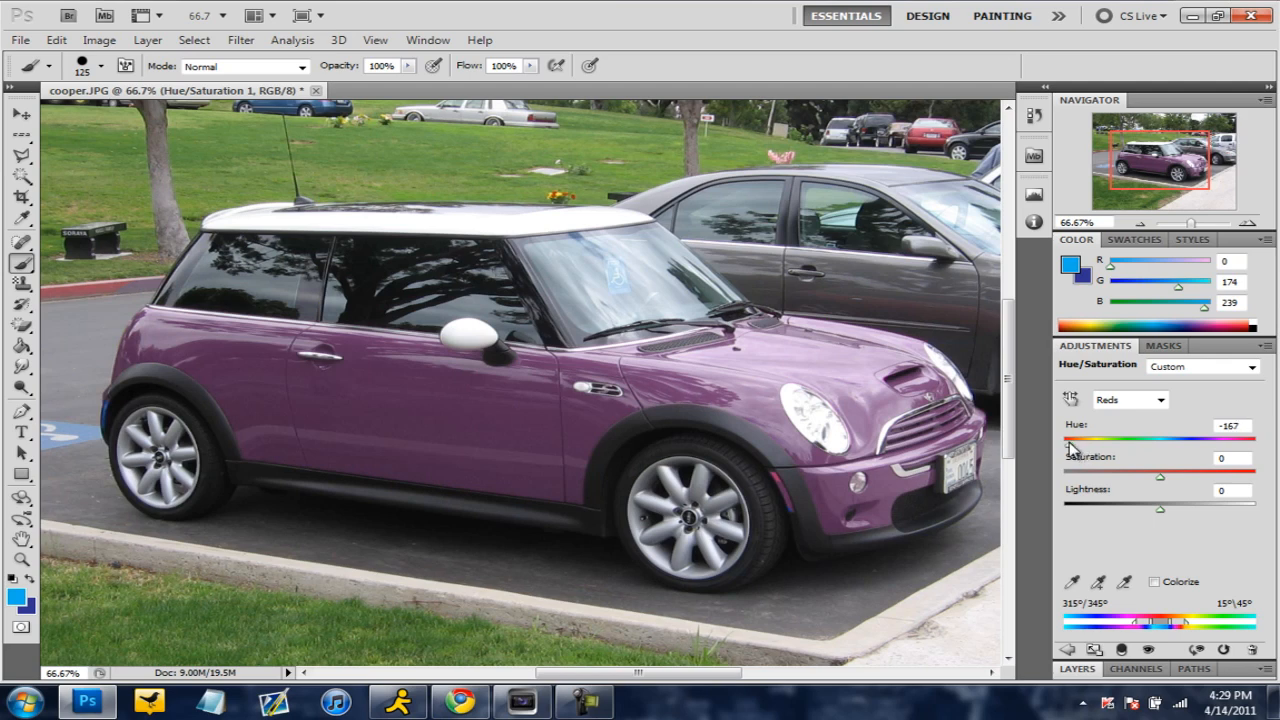
drag(1076, 440, 1124, 440)
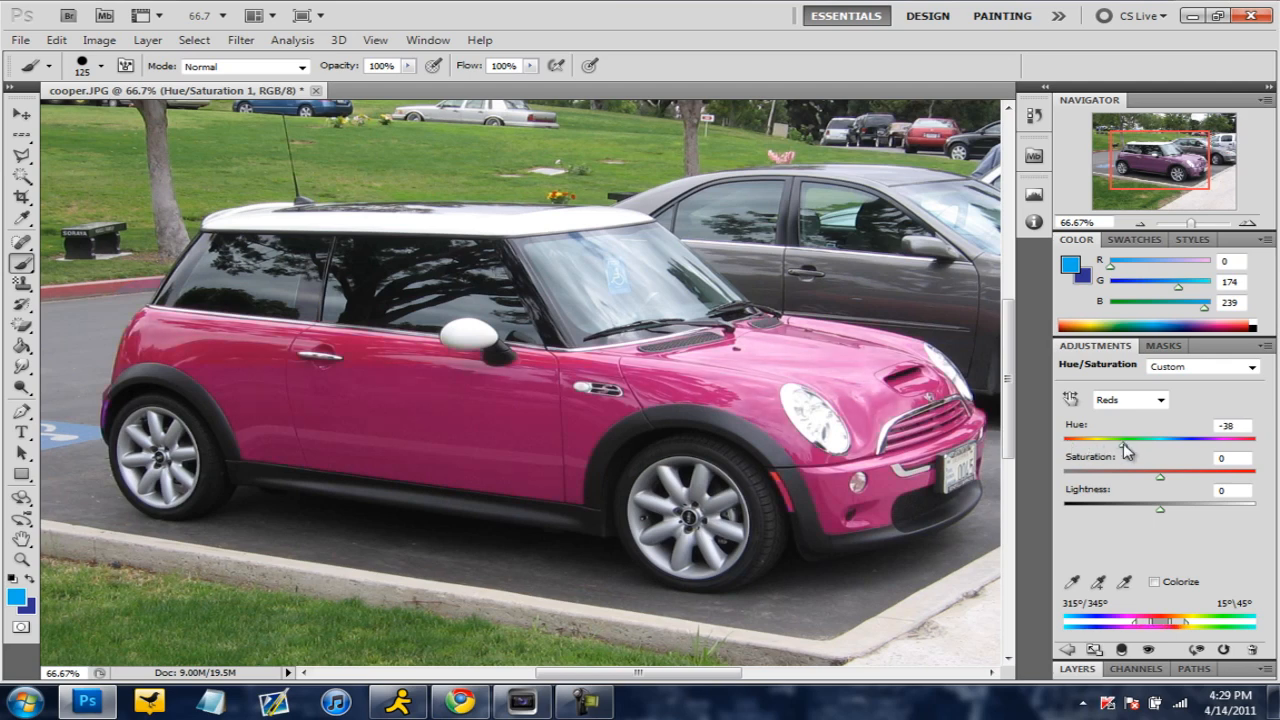
drag(1124, 440, 1180, 440)
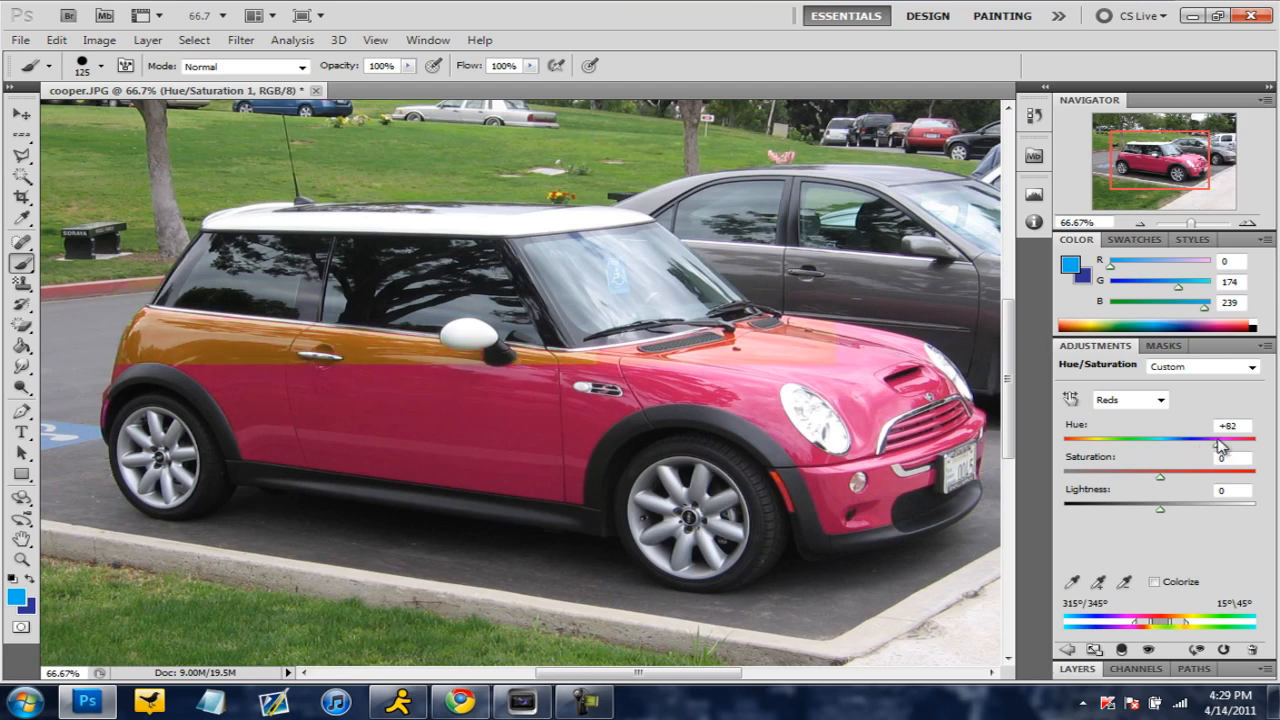
drag(1220, 444, 1184, 444)
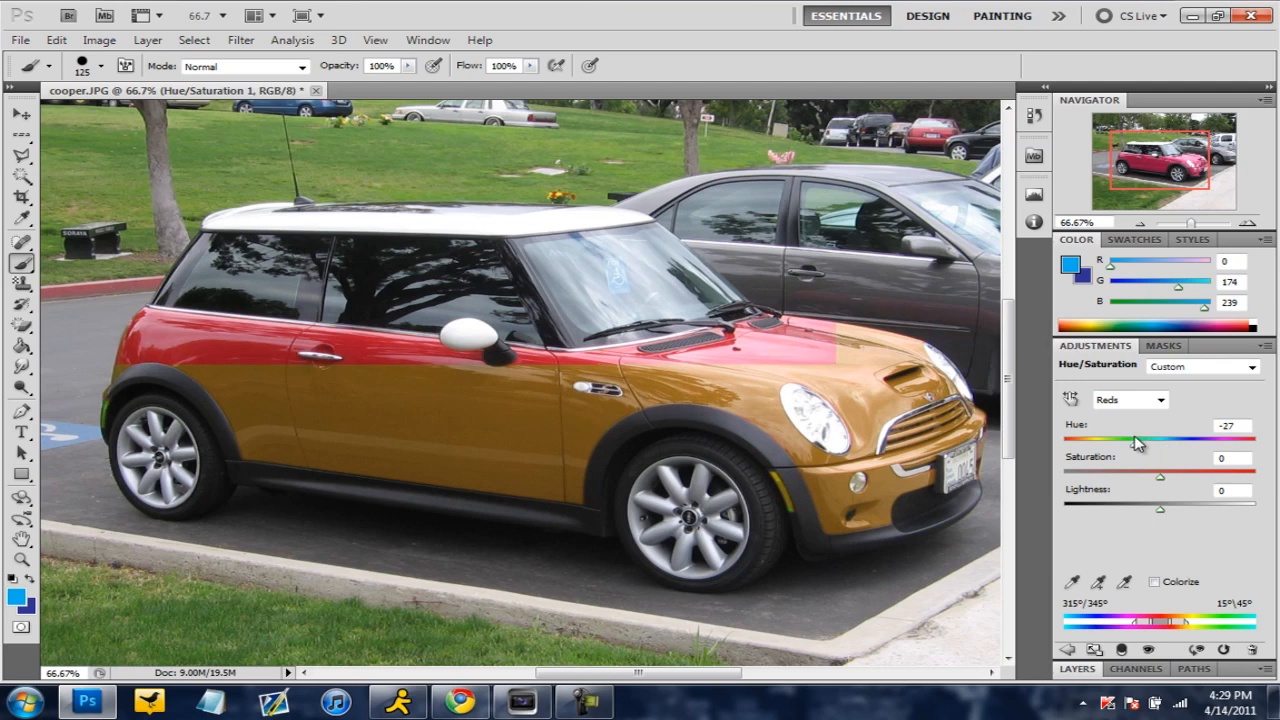
drag(1160, 476, 1130, 476)
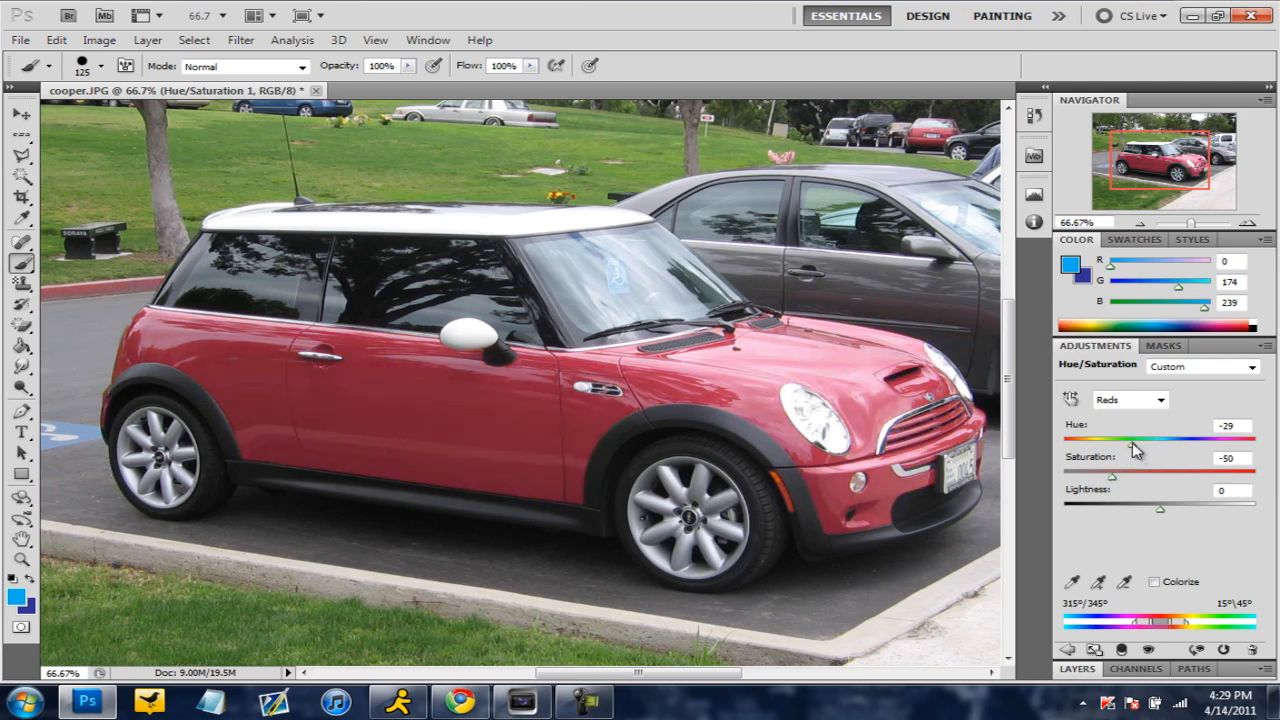
drag(1136, 440, 1092, 440)
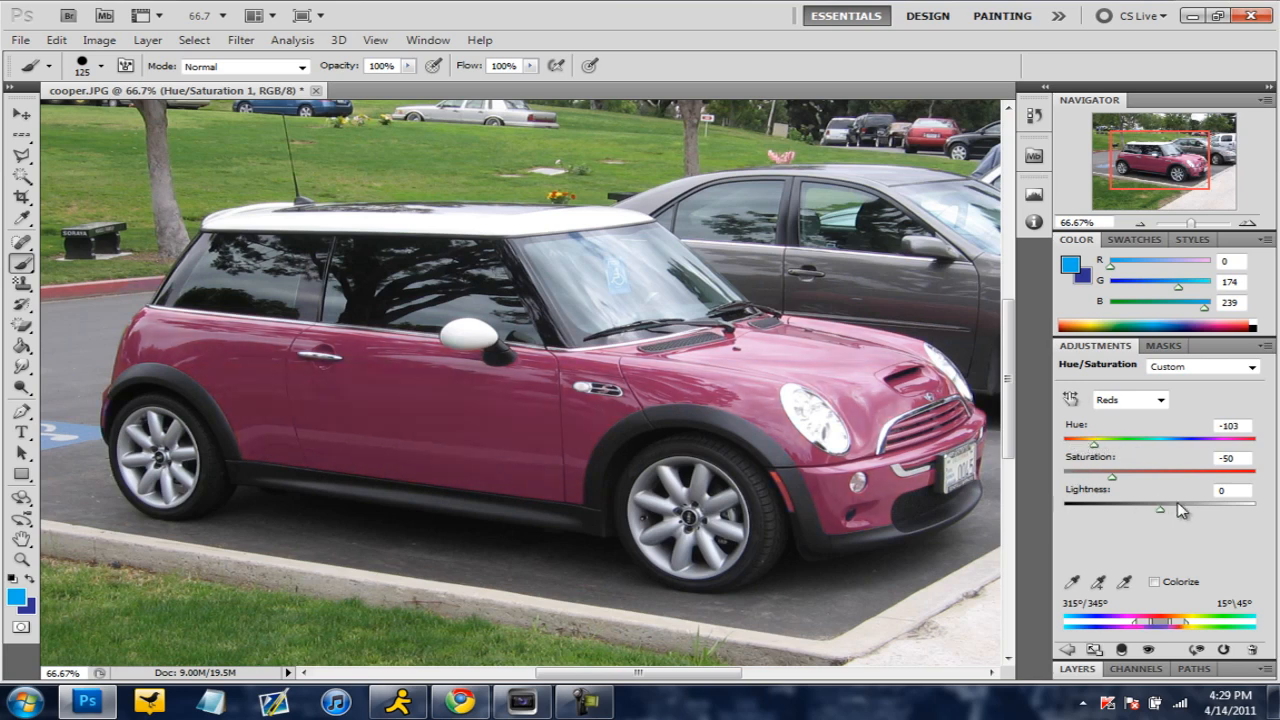
mouse_move(1108, 516)
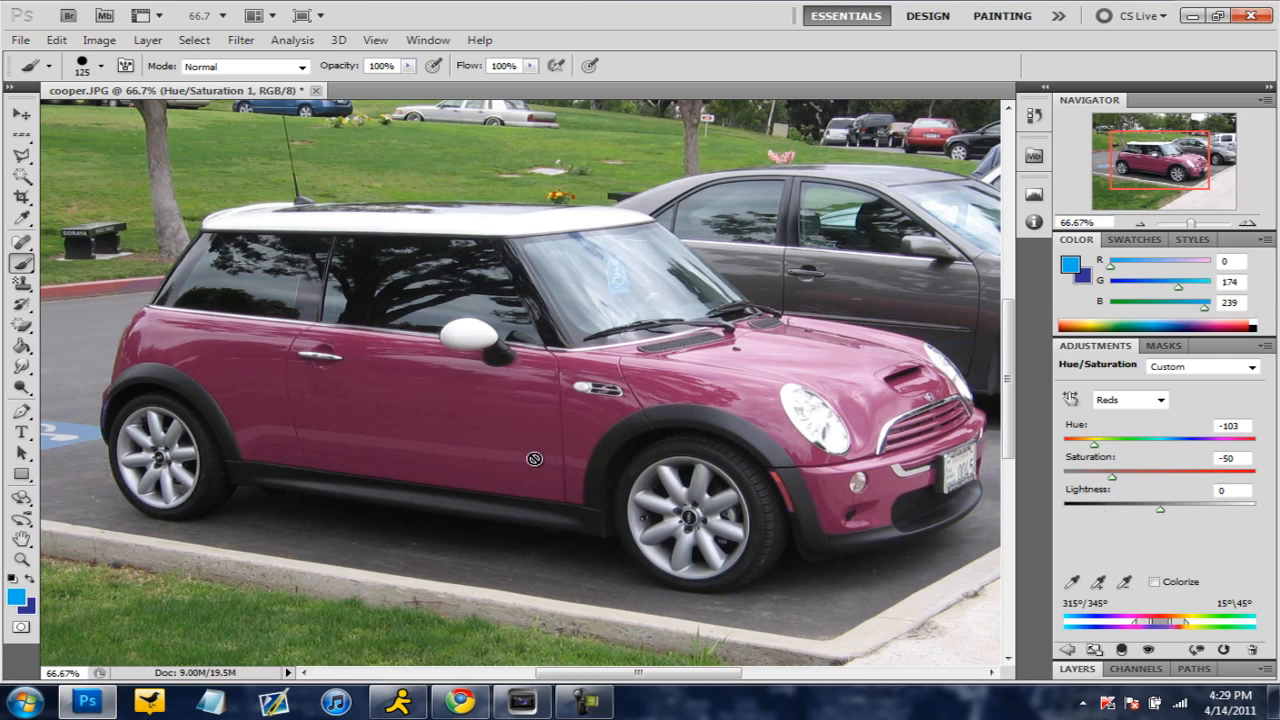
mouse_move(464, 446)
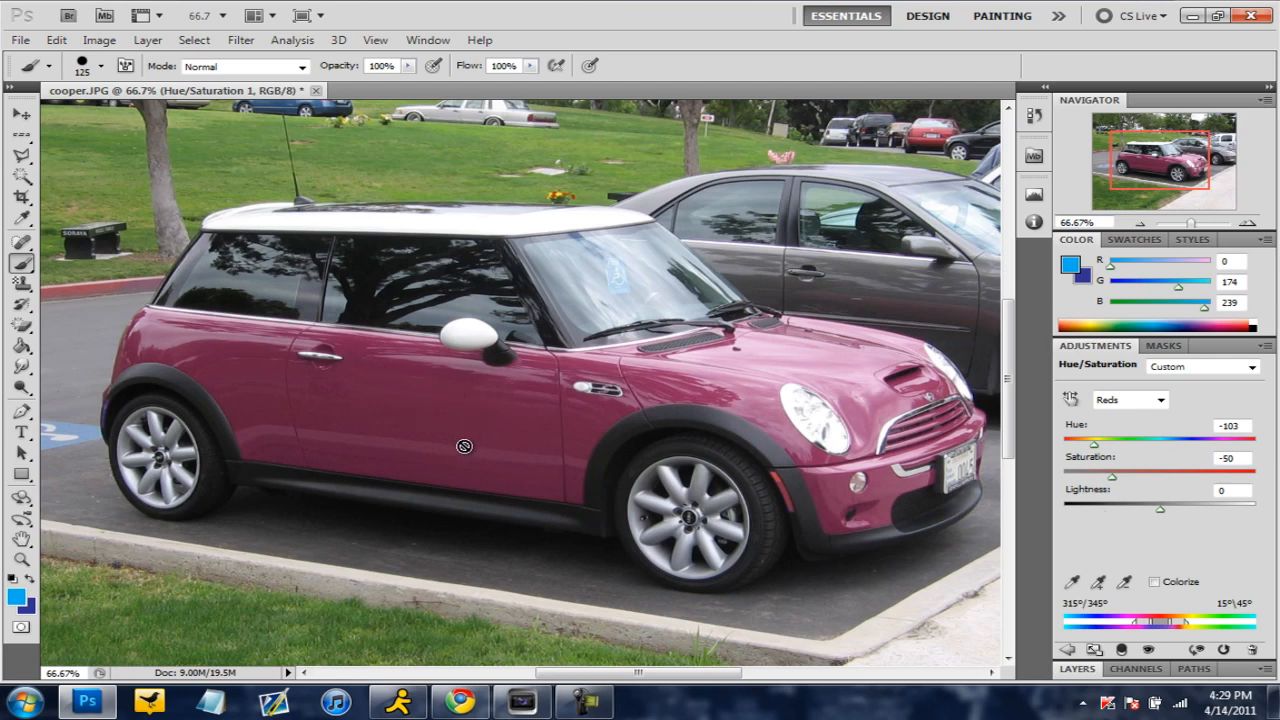
mouse_move(1120, 564)
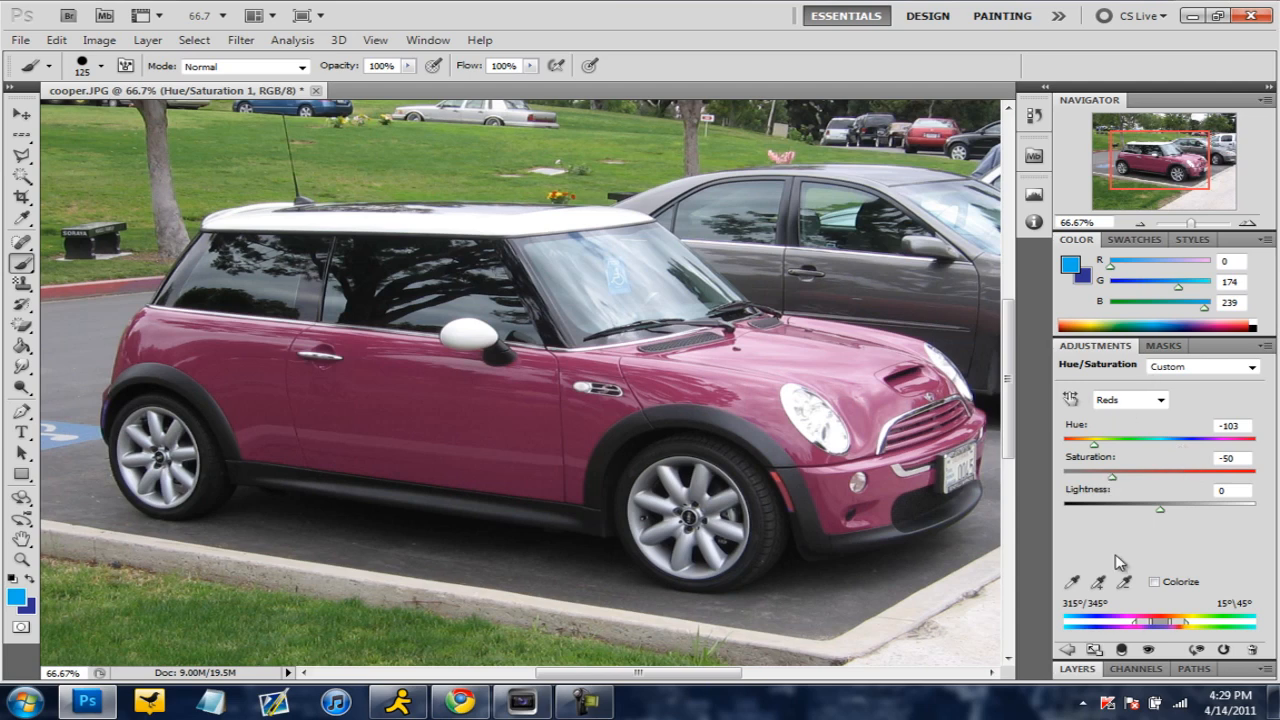
Step: Add a new empty layer above the Hue/Saturation adjustment
click(1136, 582)
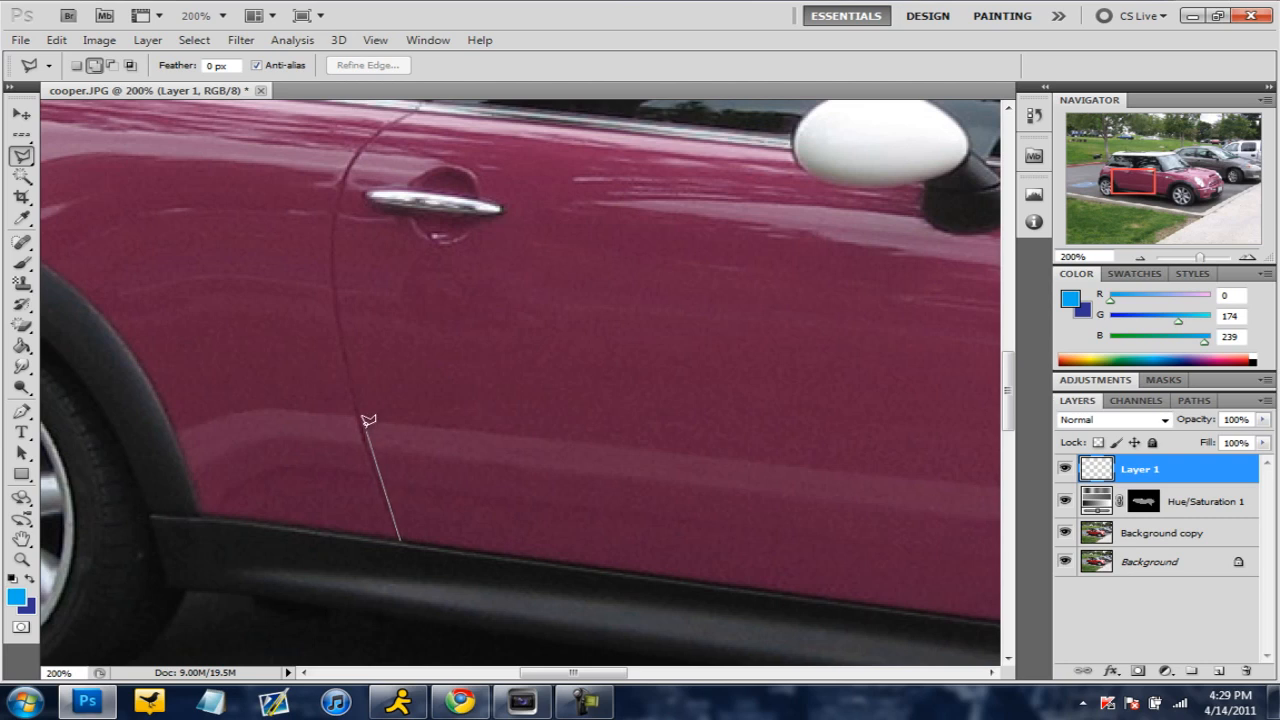
mouse_move(344, 302)
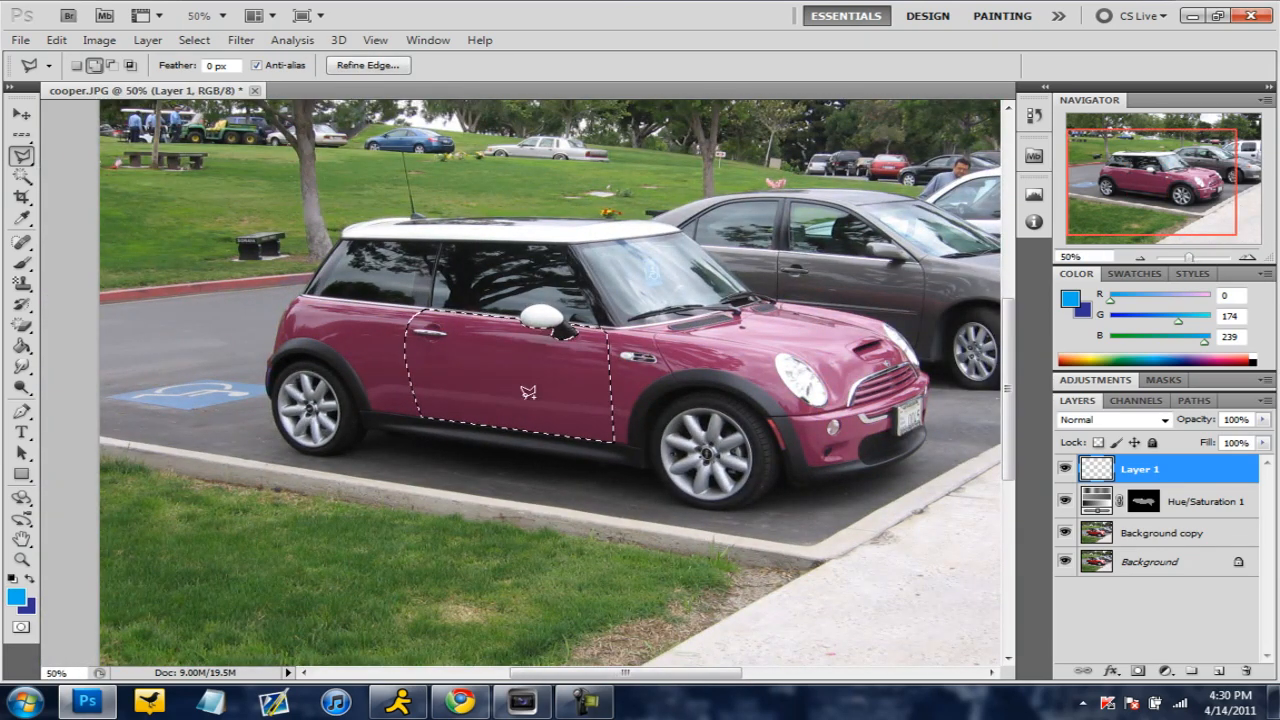
Step: Add a second Hue/Saturation adjustment masked to the door with hue -98, turning it deep blue
click(1166, 672)
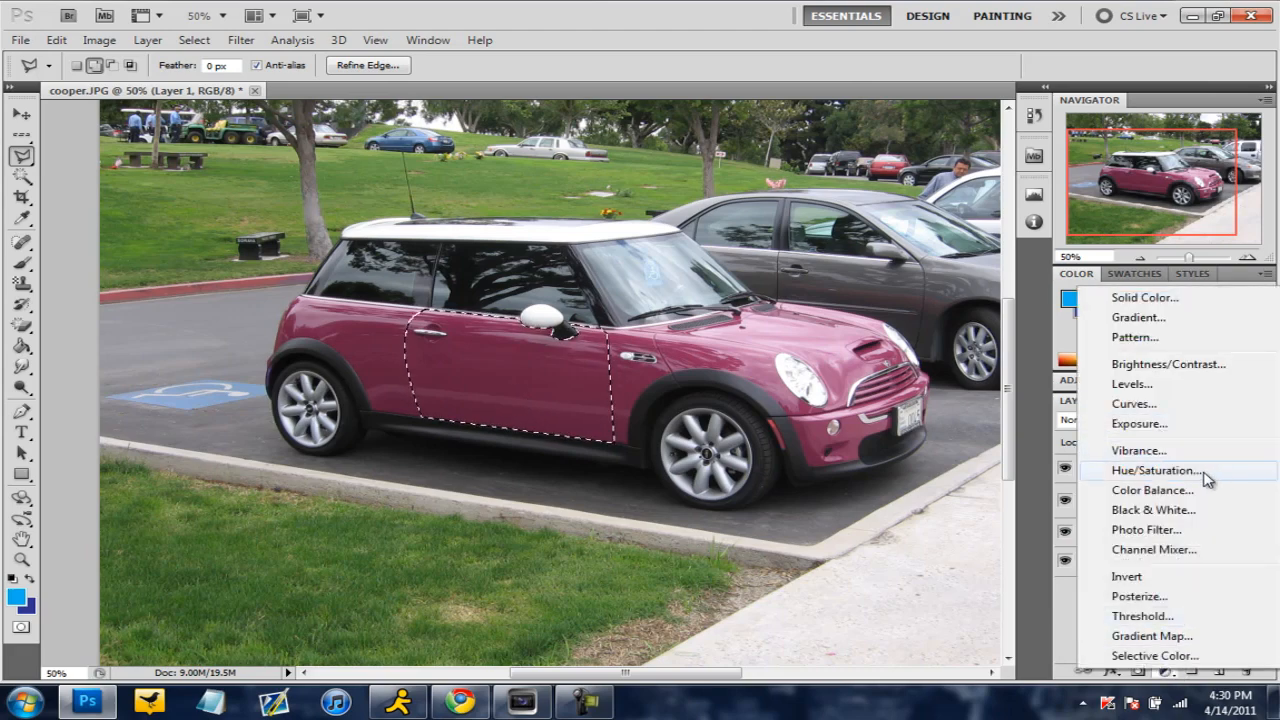
click(1156, 470)
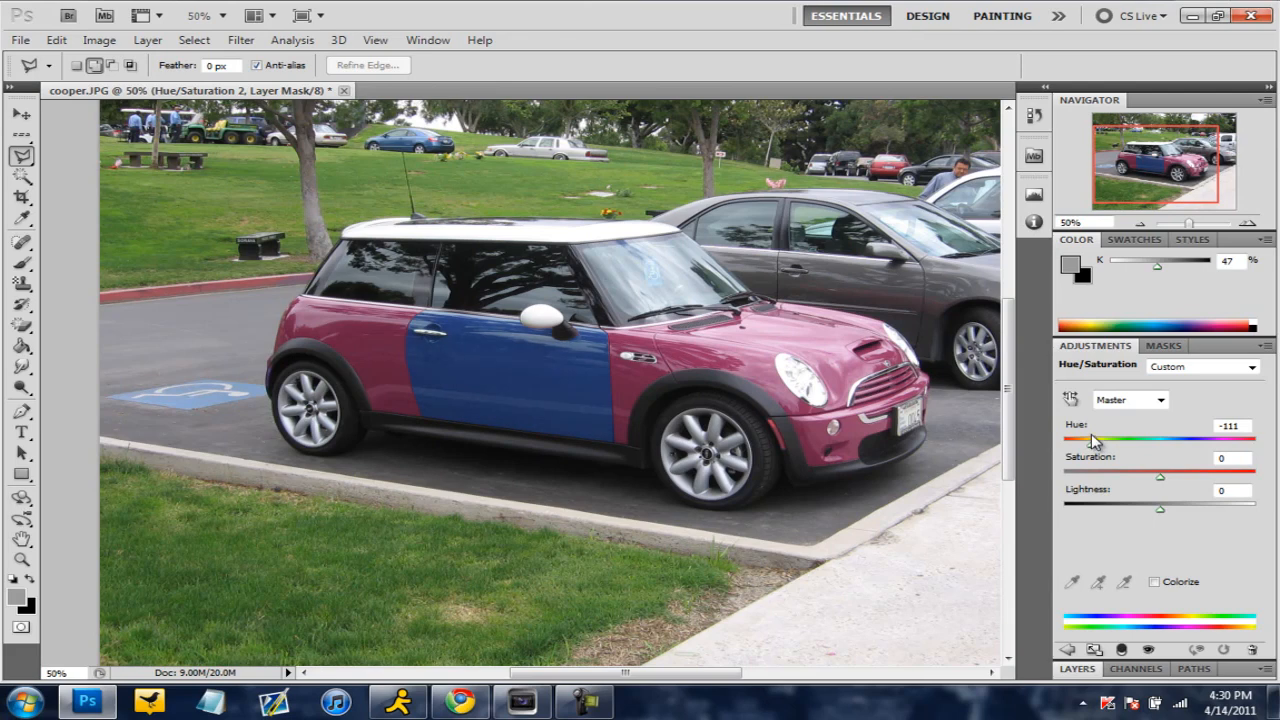
drag(1096, 442, 1116, 442)
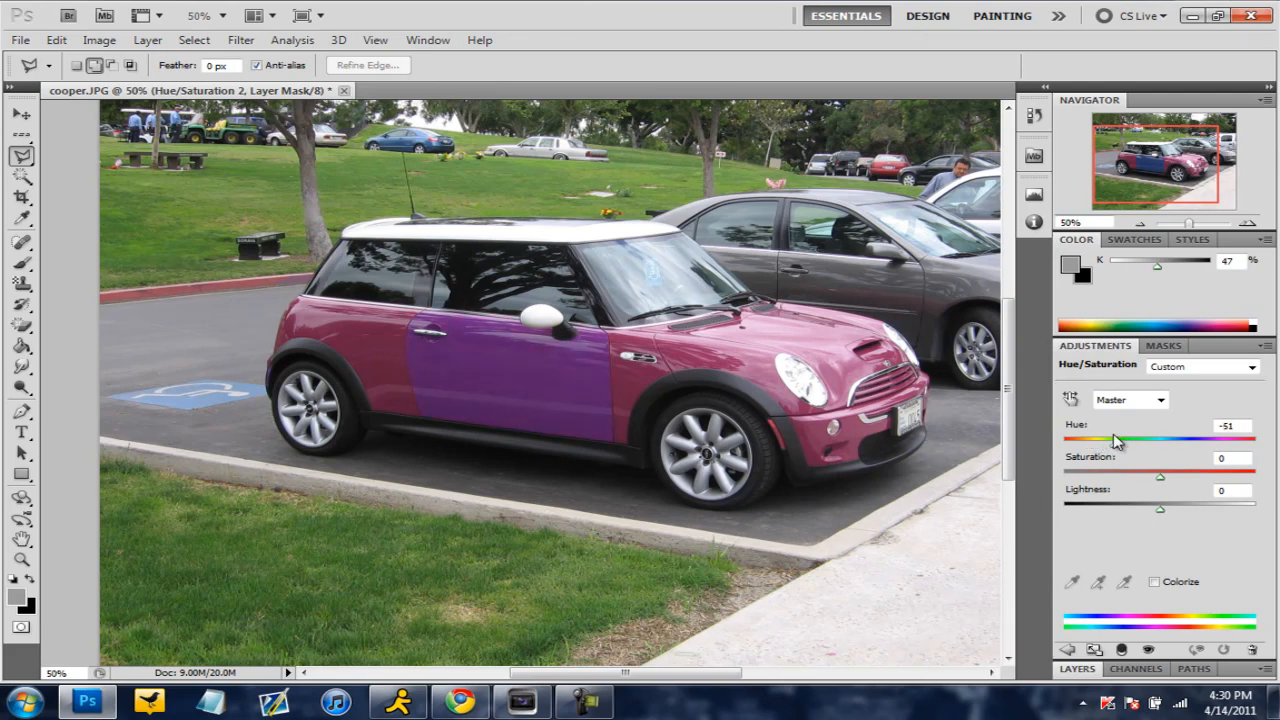
drag(1116, 442, 1098, 442)
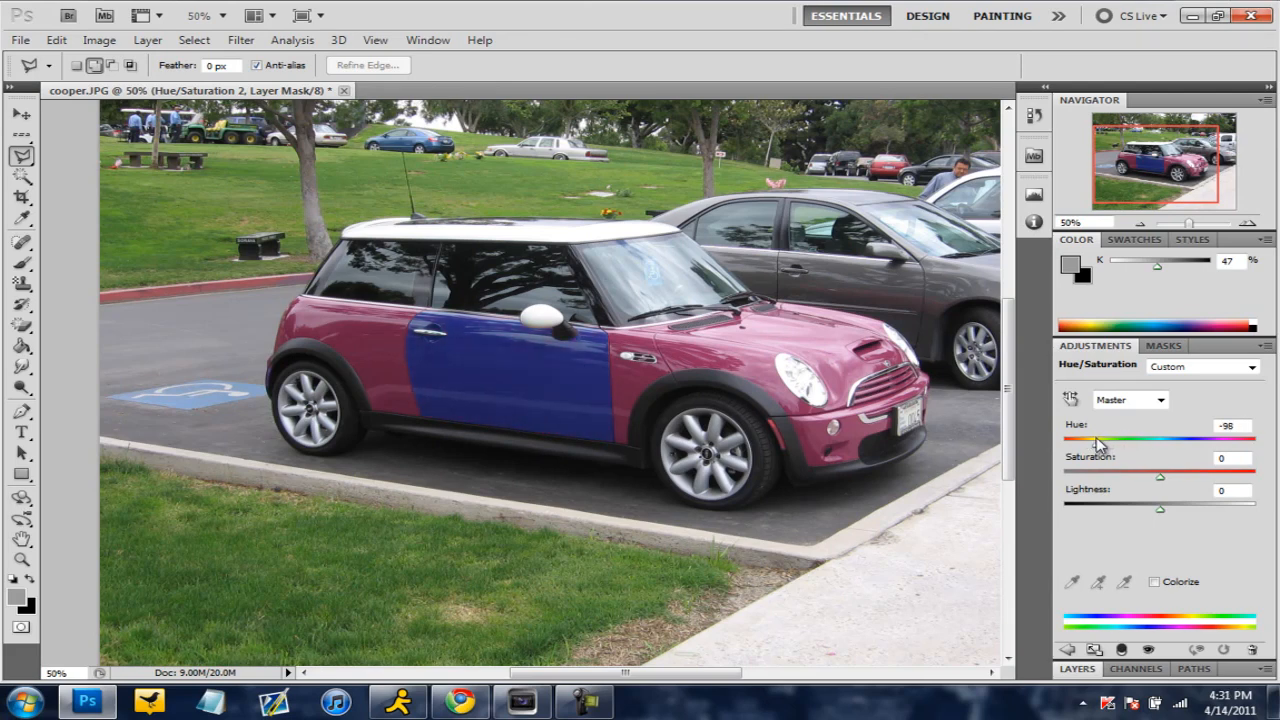
mouse_move(1178, 488)
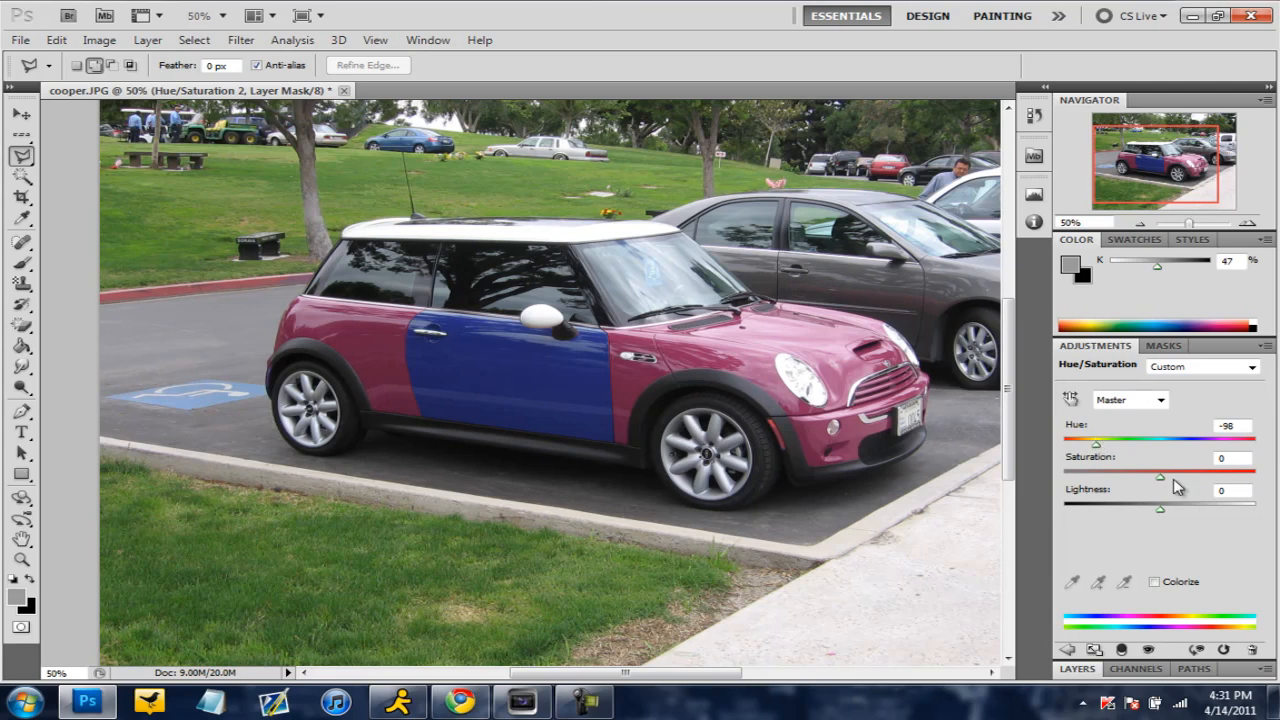
mouse_move(1184, 312)
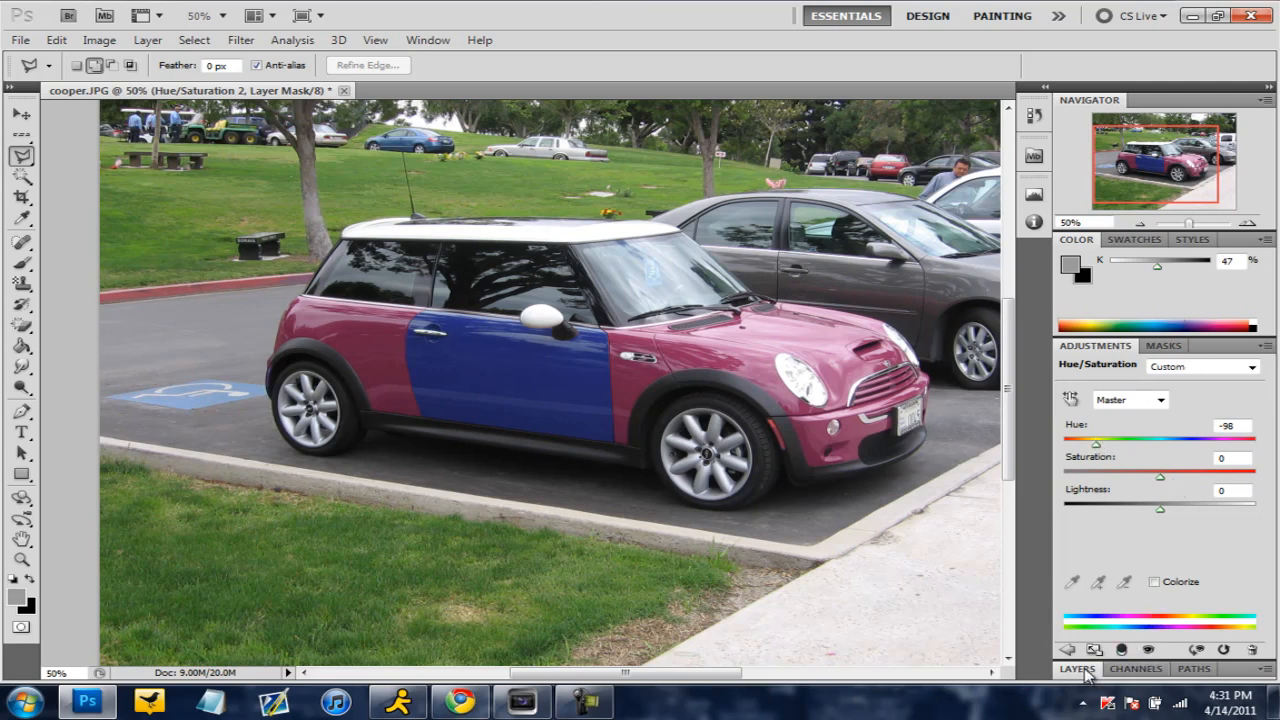
Step: Show the Layers panel and bring in the Smurf picture alongside the car photo
click(1076, 668)
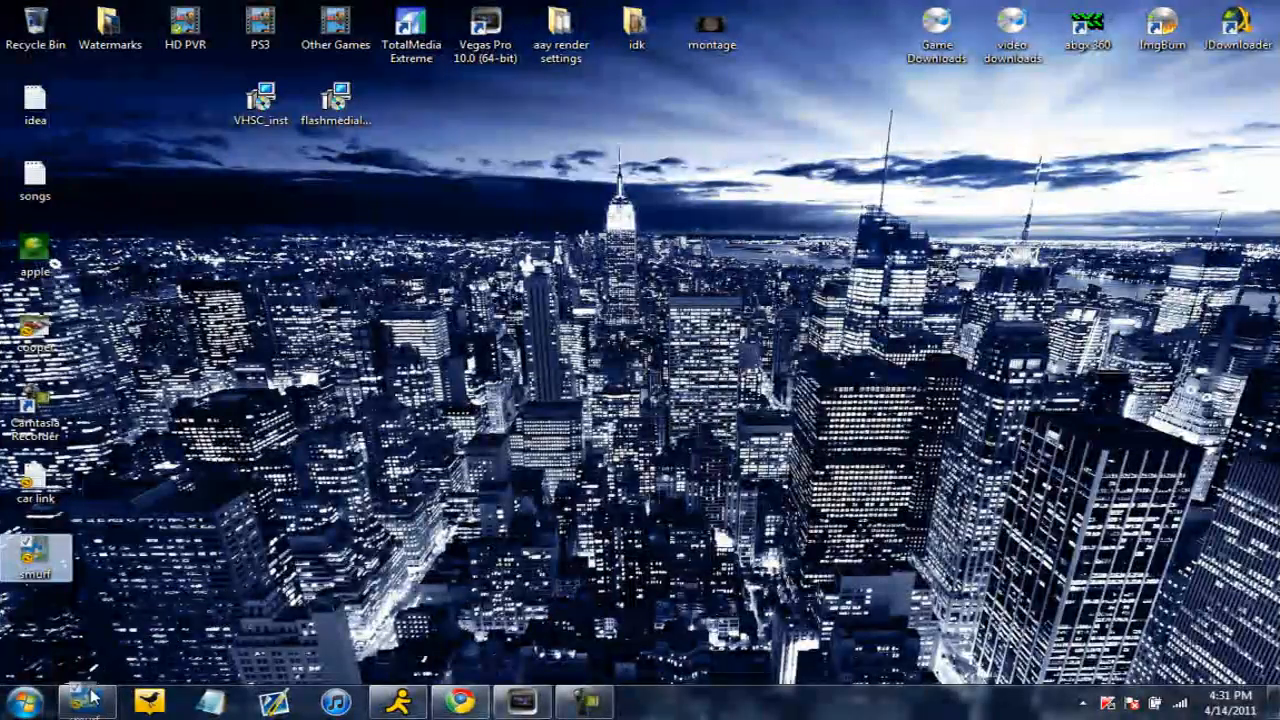
click(84, 700)
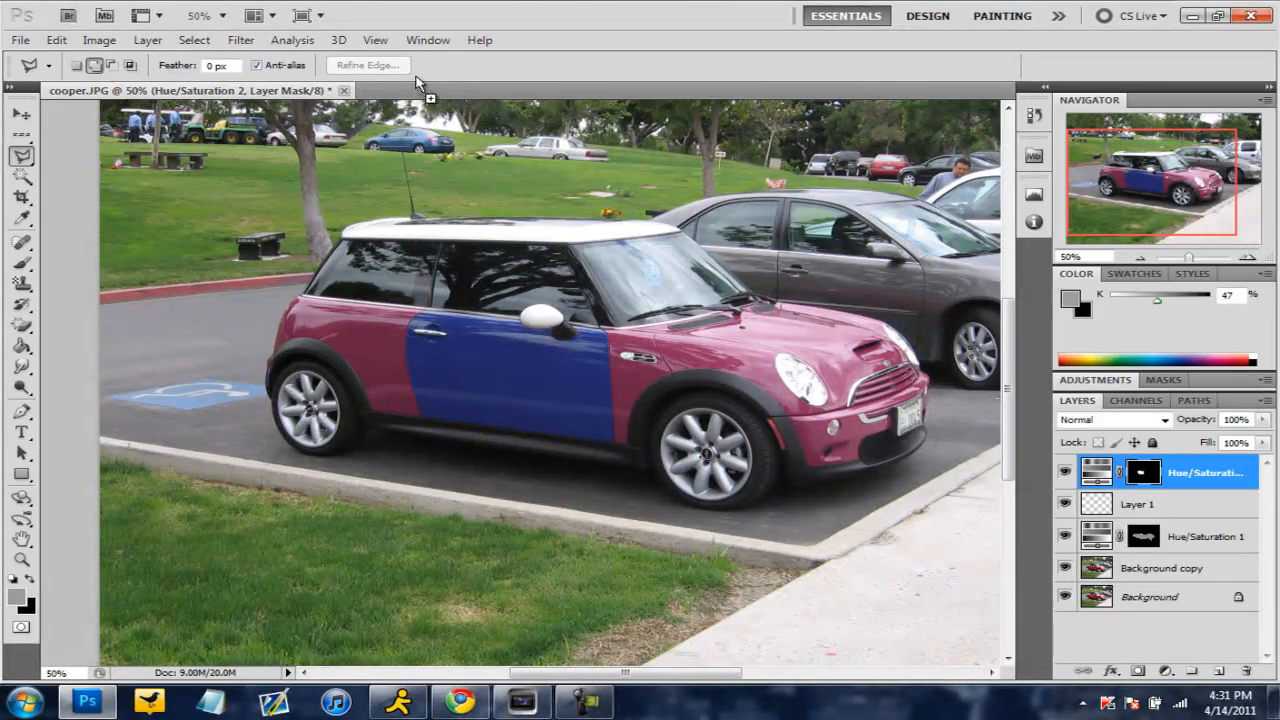
click(436, 90)
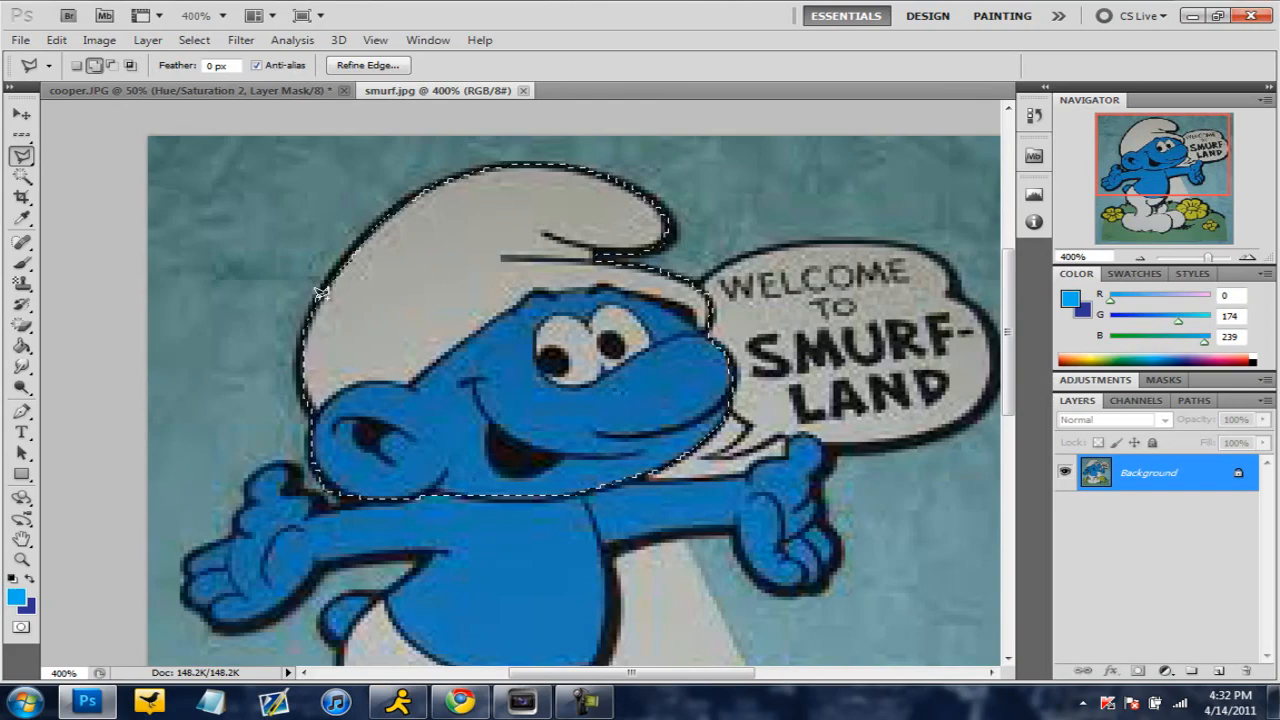
Step: Paste the Smurf head onto the blue door as its own layer named Smurf
click(20, 116)
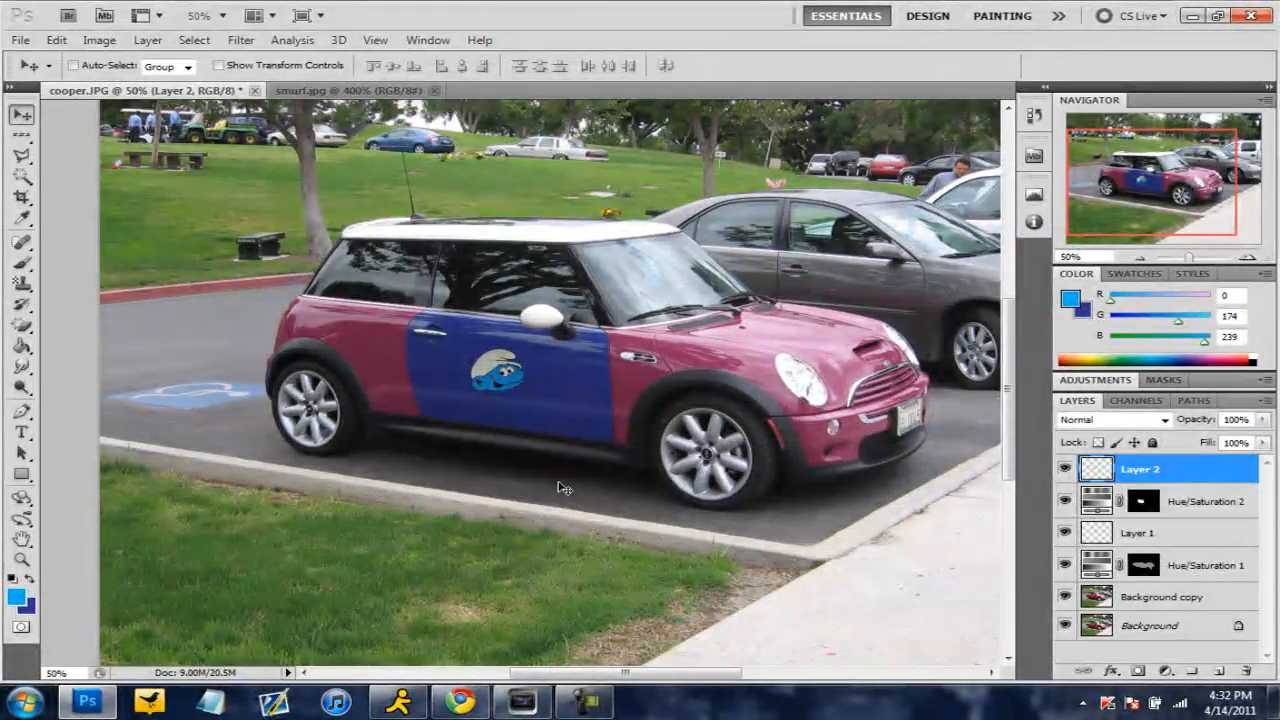
click(1110, 420)
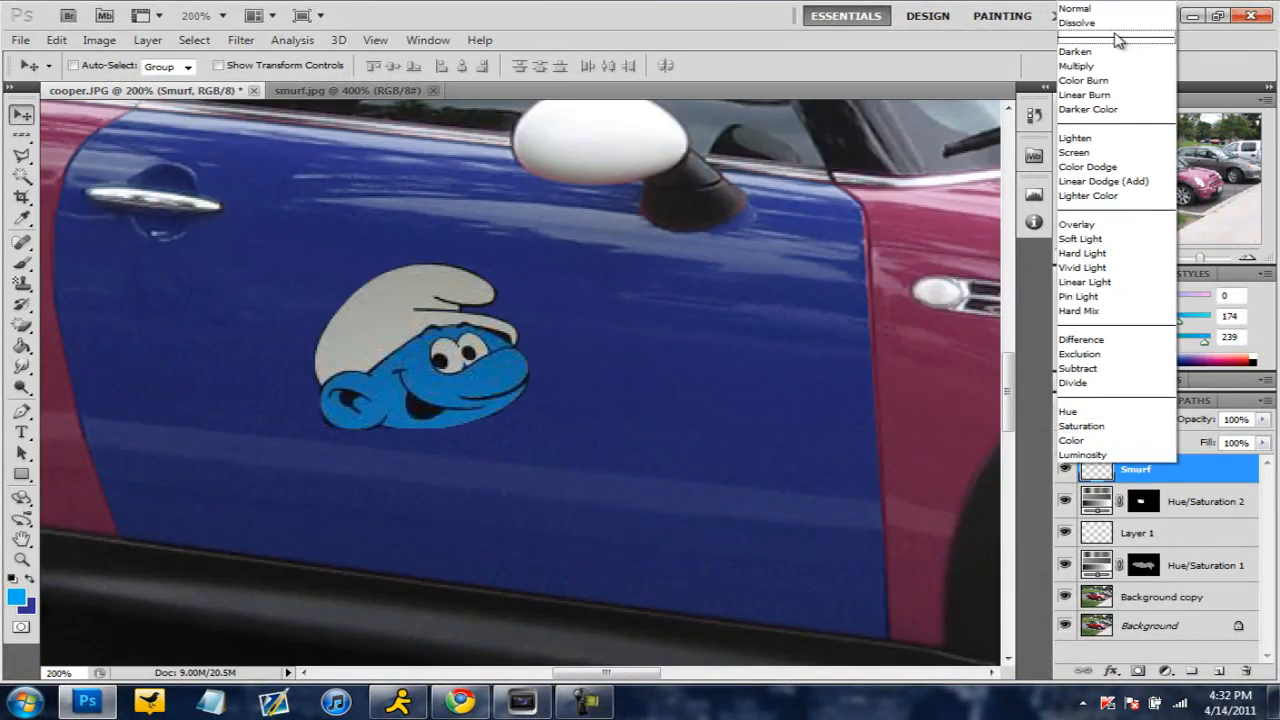
Step: Try Dissolve and Linear Burn on the Smurf layer, then settle on the Lighten blend mode
click(1076, 22)
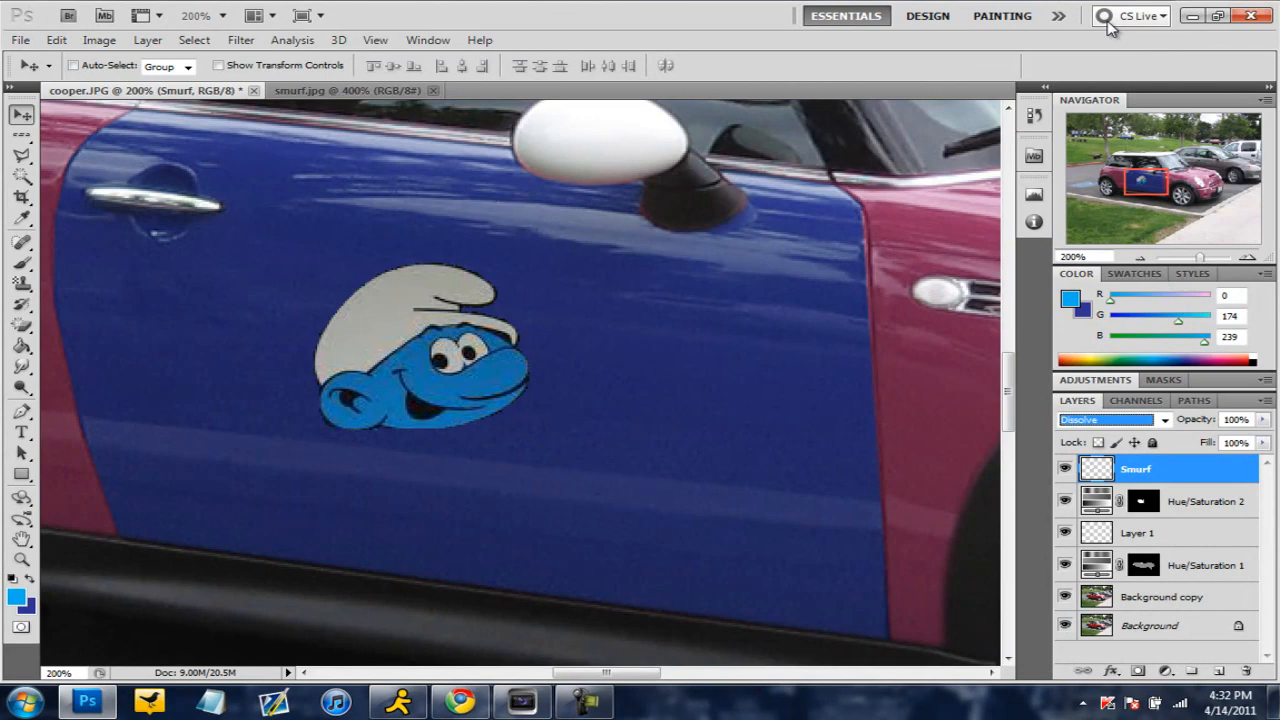
click(1110, 420)
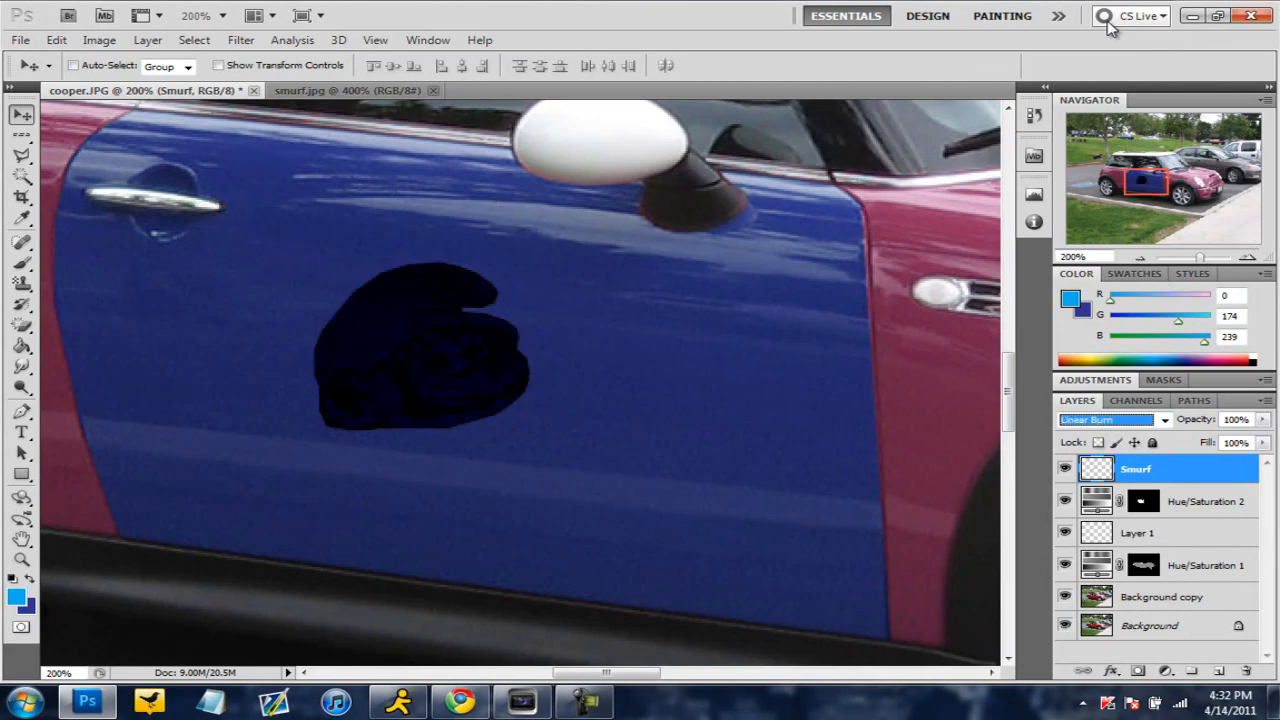
click(1110, 420)
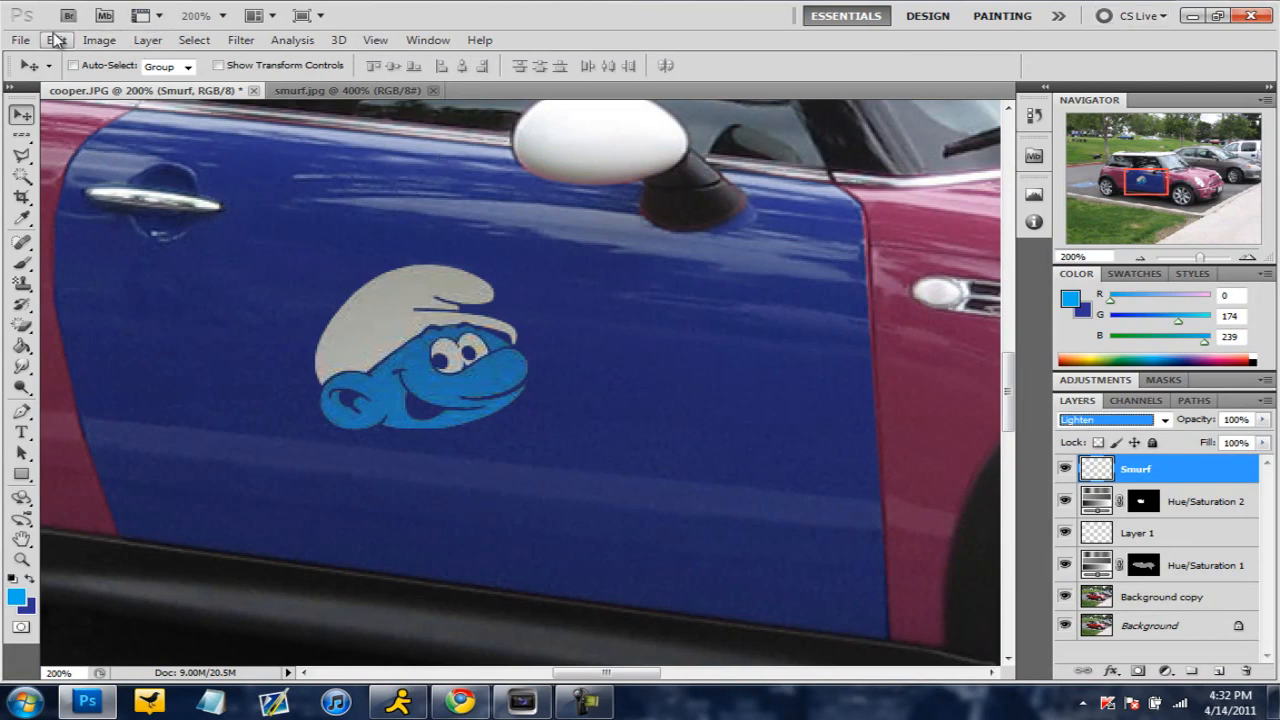
Step: Skew the Smurf decal via Edit > Transform, slanting it to match the door's angle
click(56, 40)
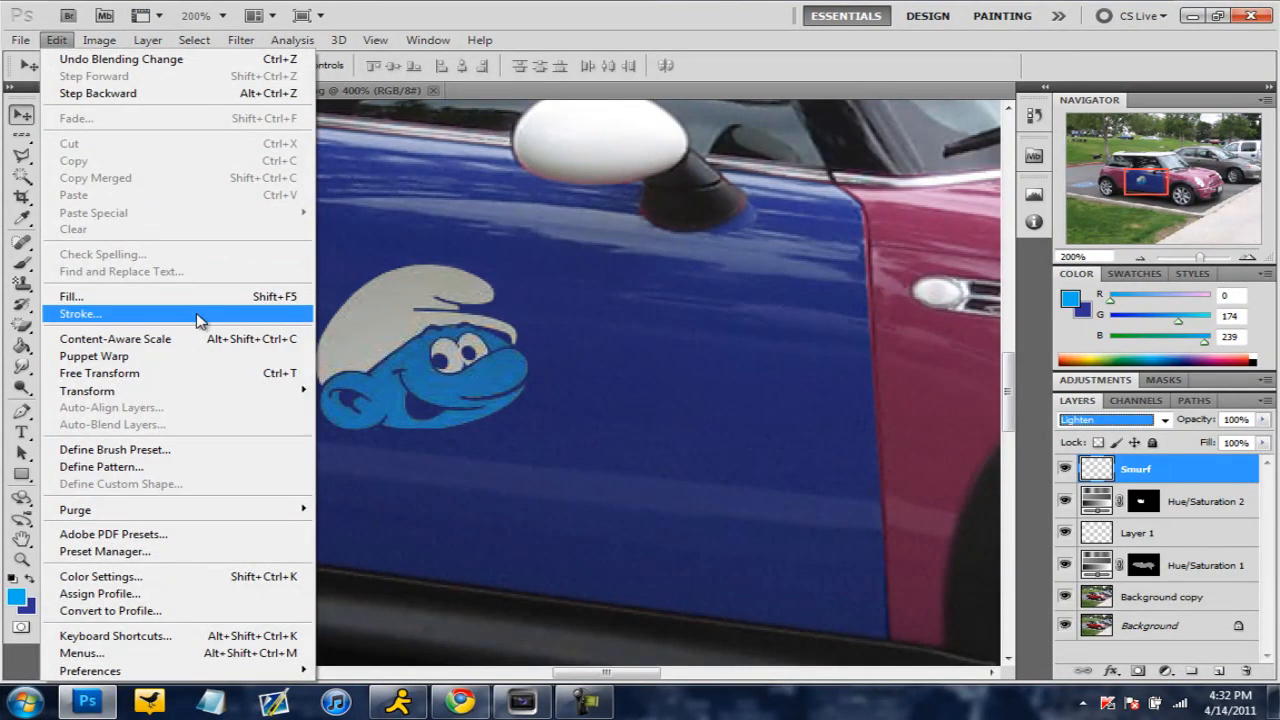
mouse_move(88, 390)
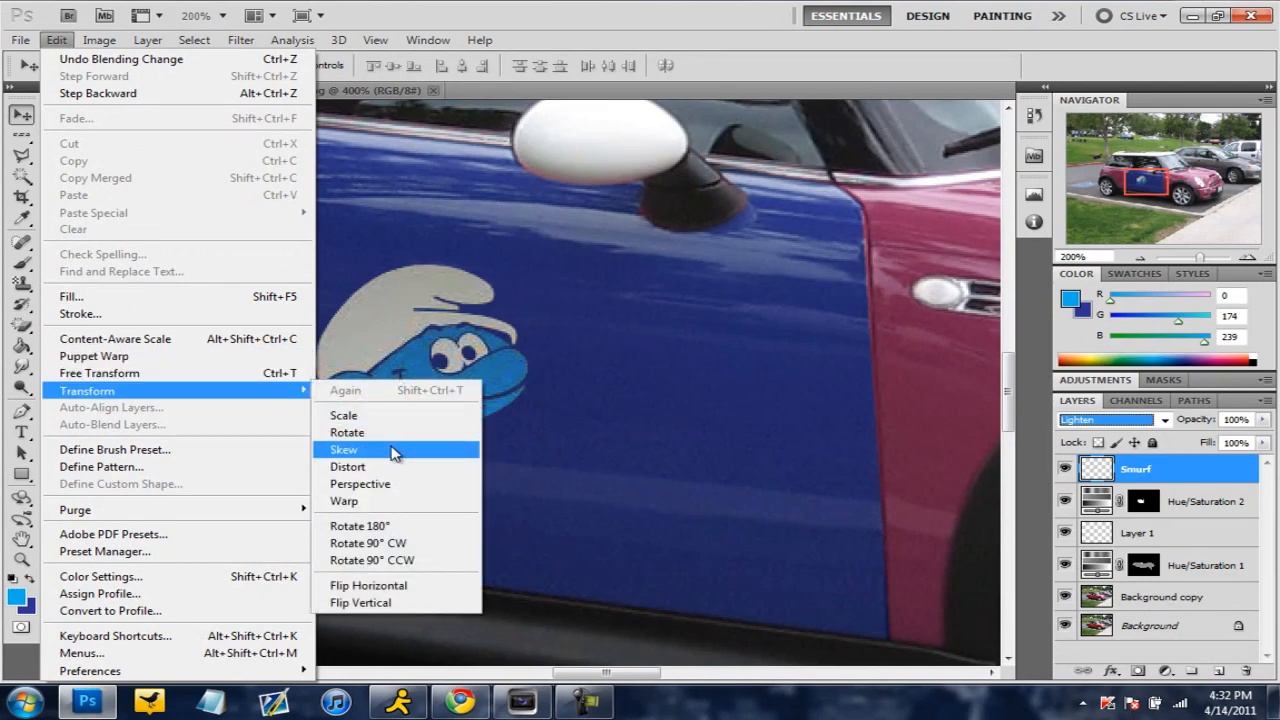
click(344, 448)
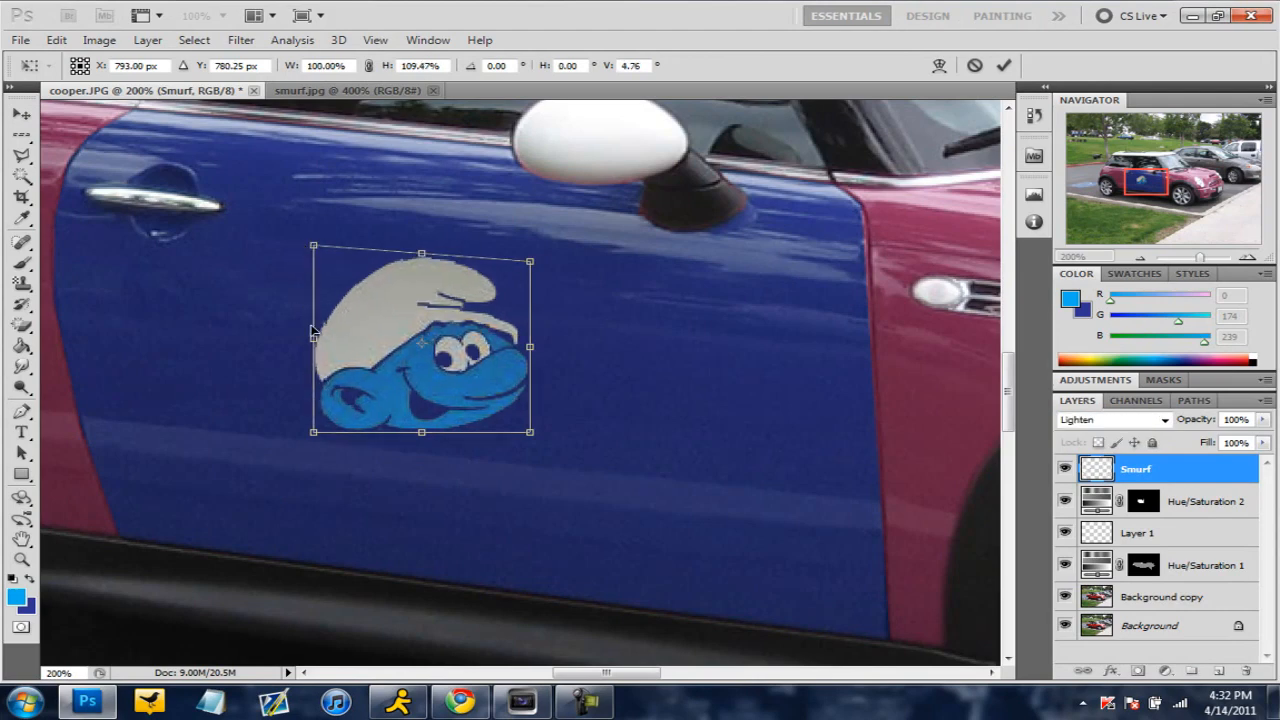
drag(312, 346, 296, 428)
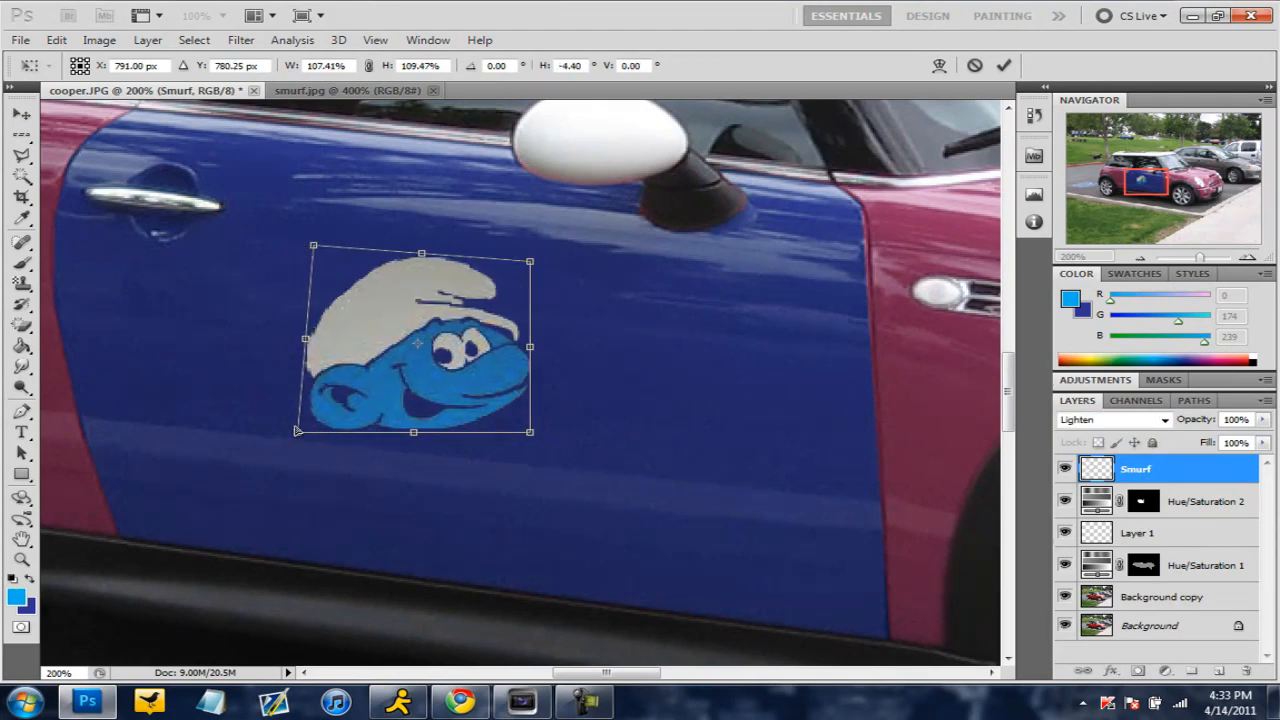
Step: Apply a slight Gaussian Blur to the skewed decal so it blends into the door
click(240, 40)
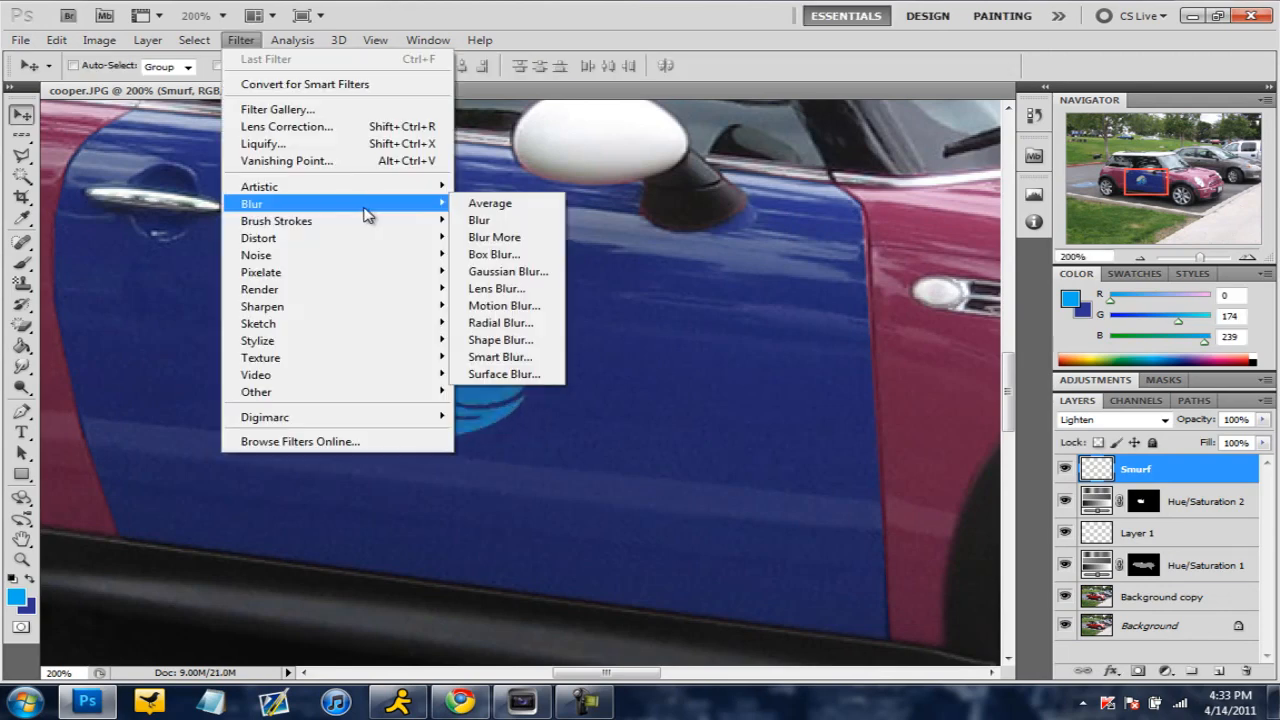
mouse_move(456, 218)
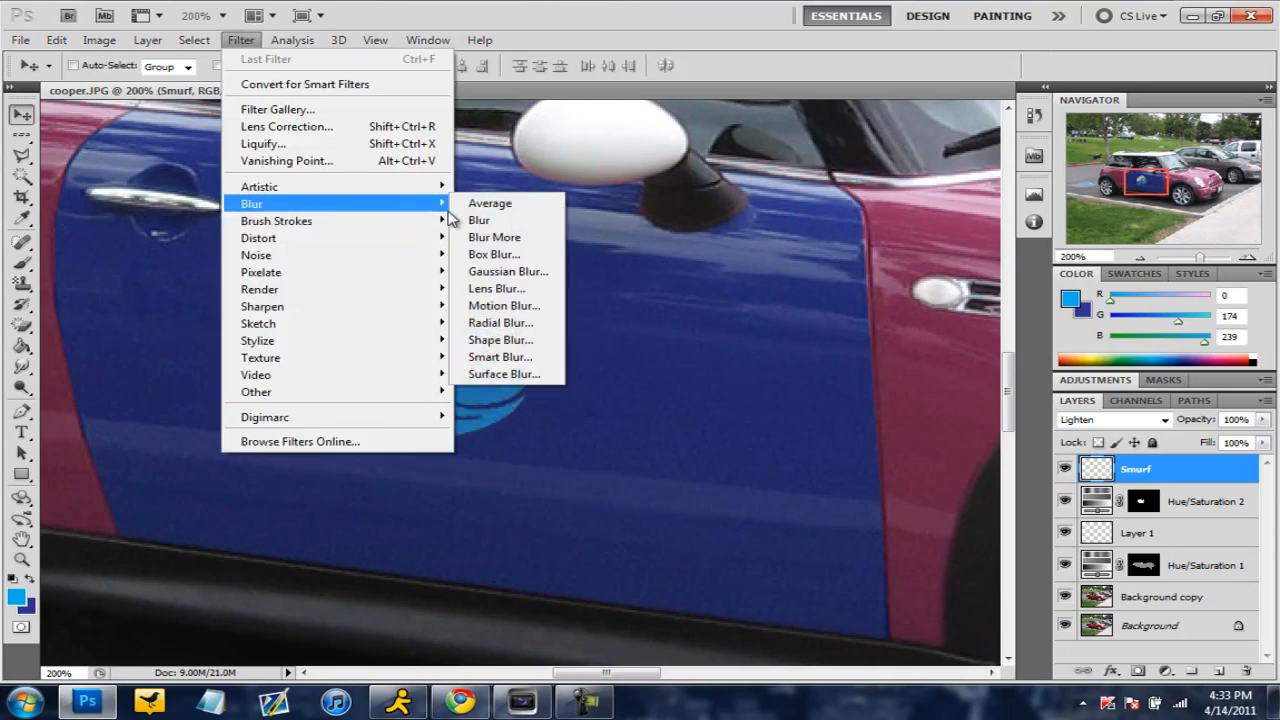
click(508, 272)
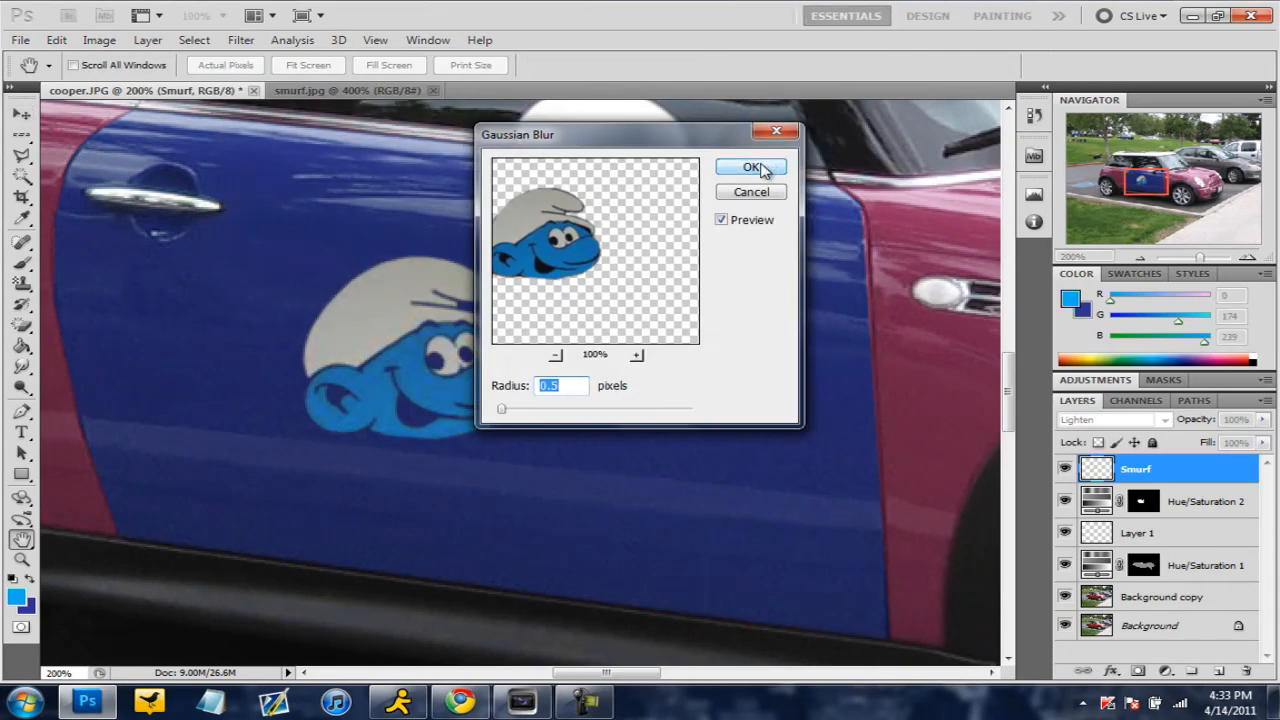
click(752, 166)
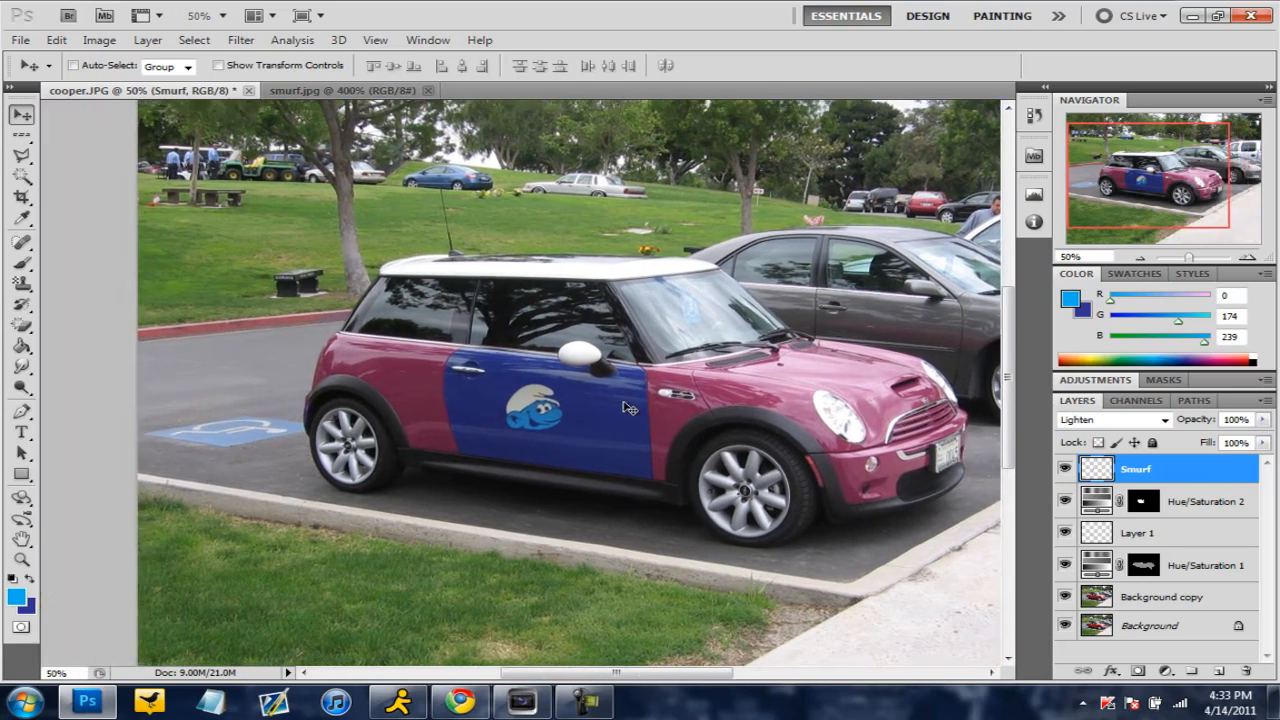
mouse_move(584, 498)
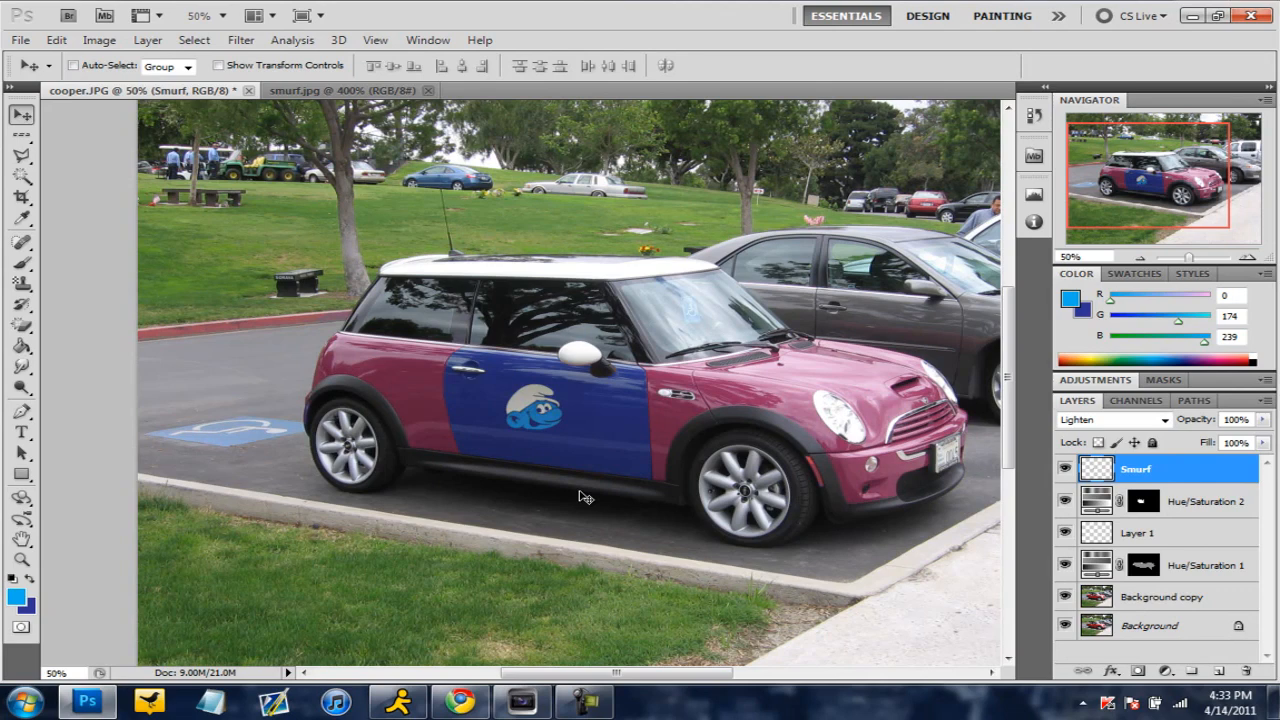
mouse_move(520, 400)
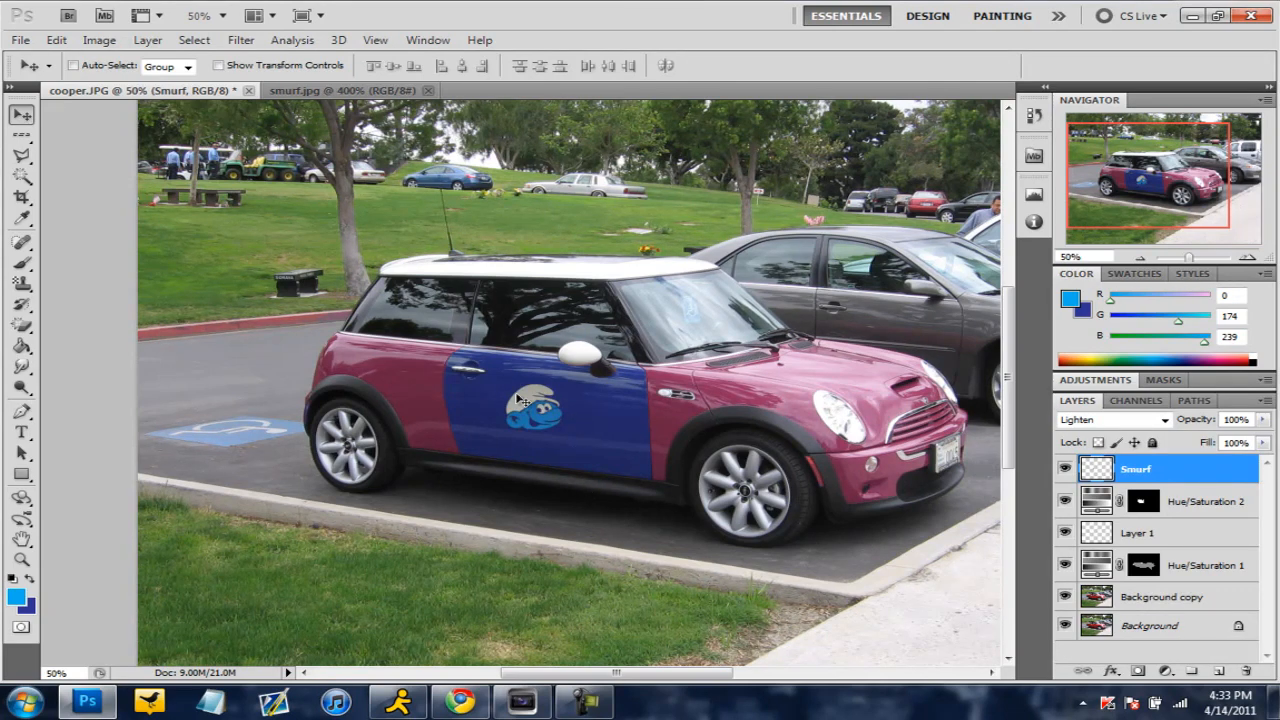
mouse_move(736, 414)
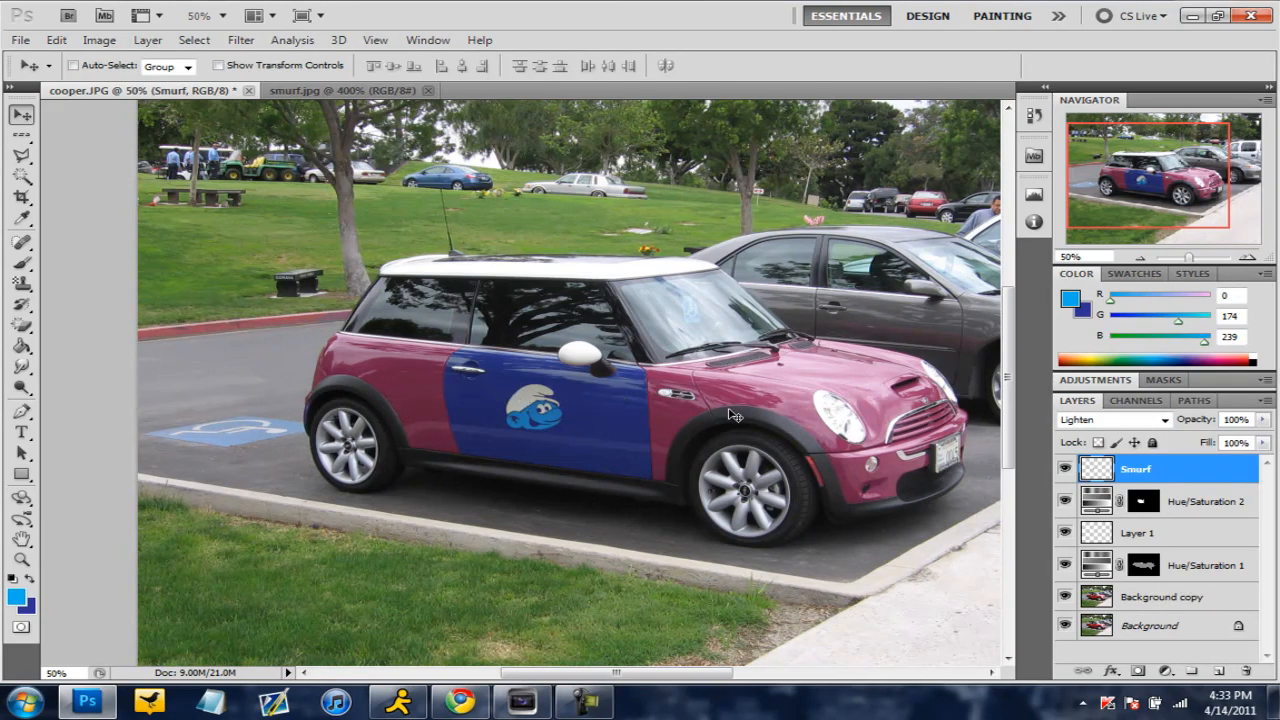